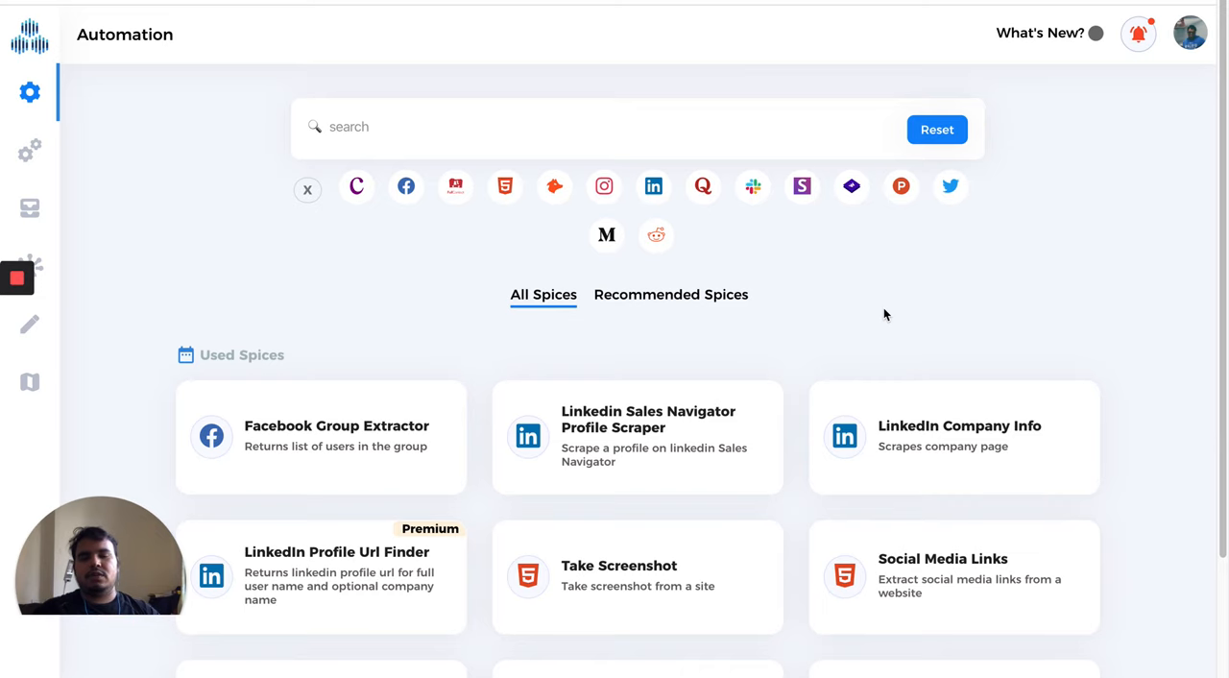
Scroll down the spices catalogue and open the Take Screenshot spice.
scroll("down", 3)
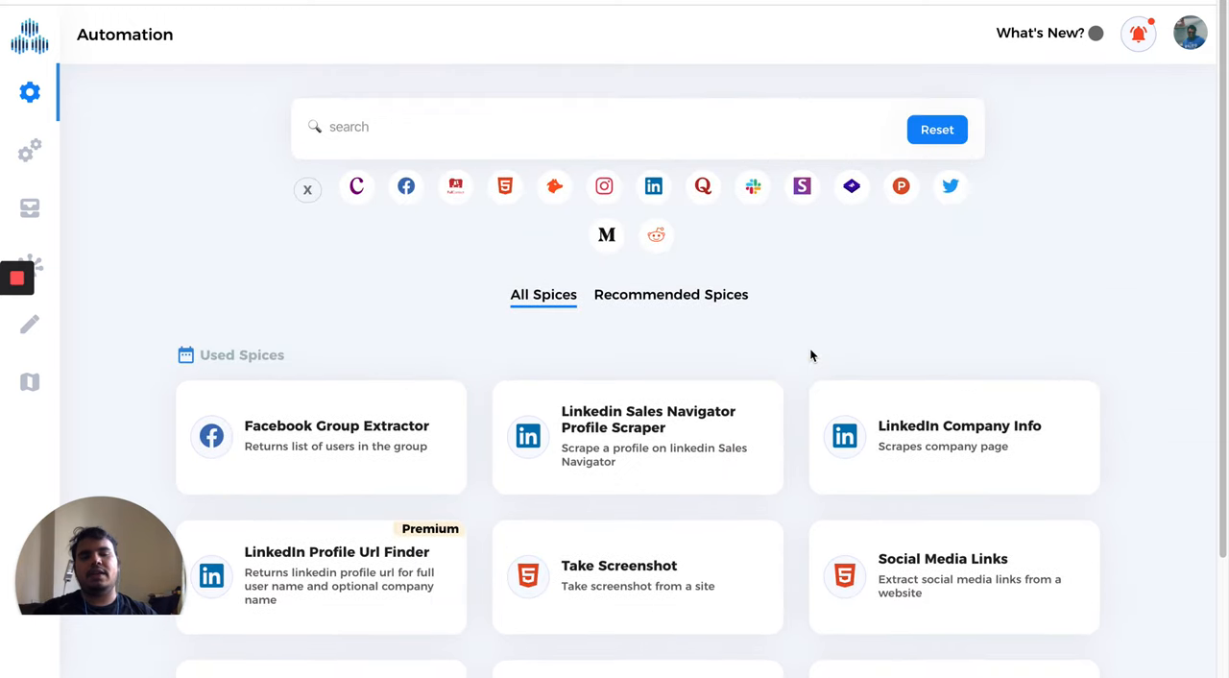
scroll("down", 3)
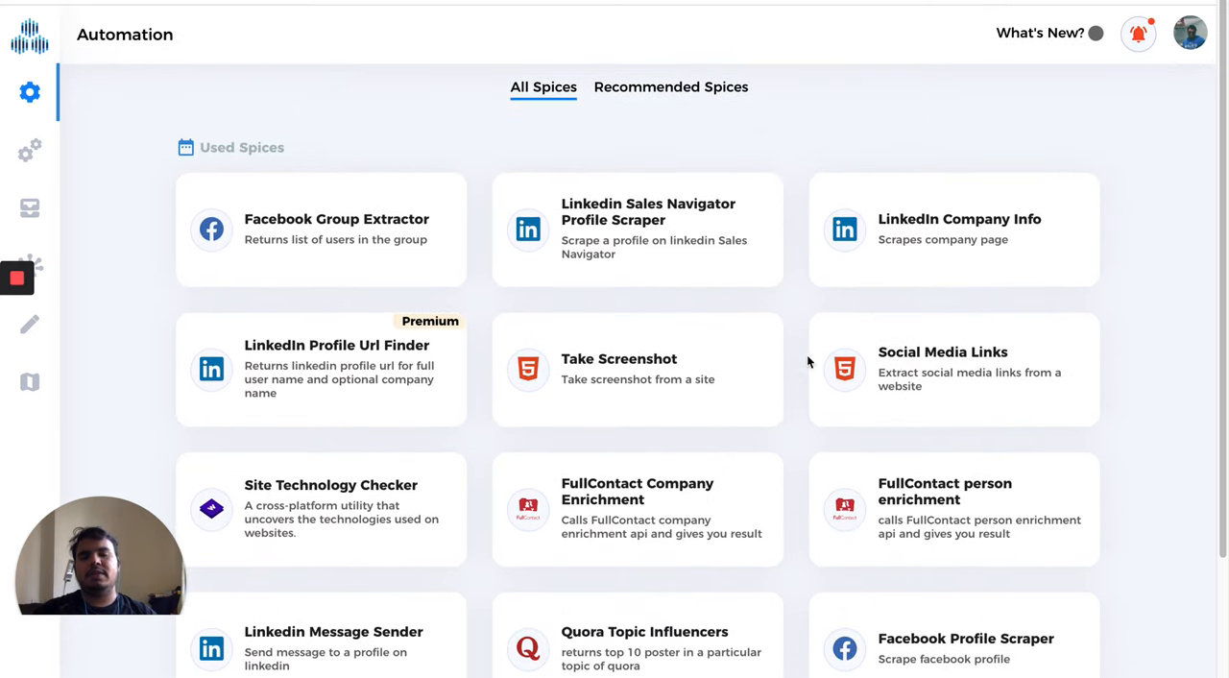
scroll("down", 3)
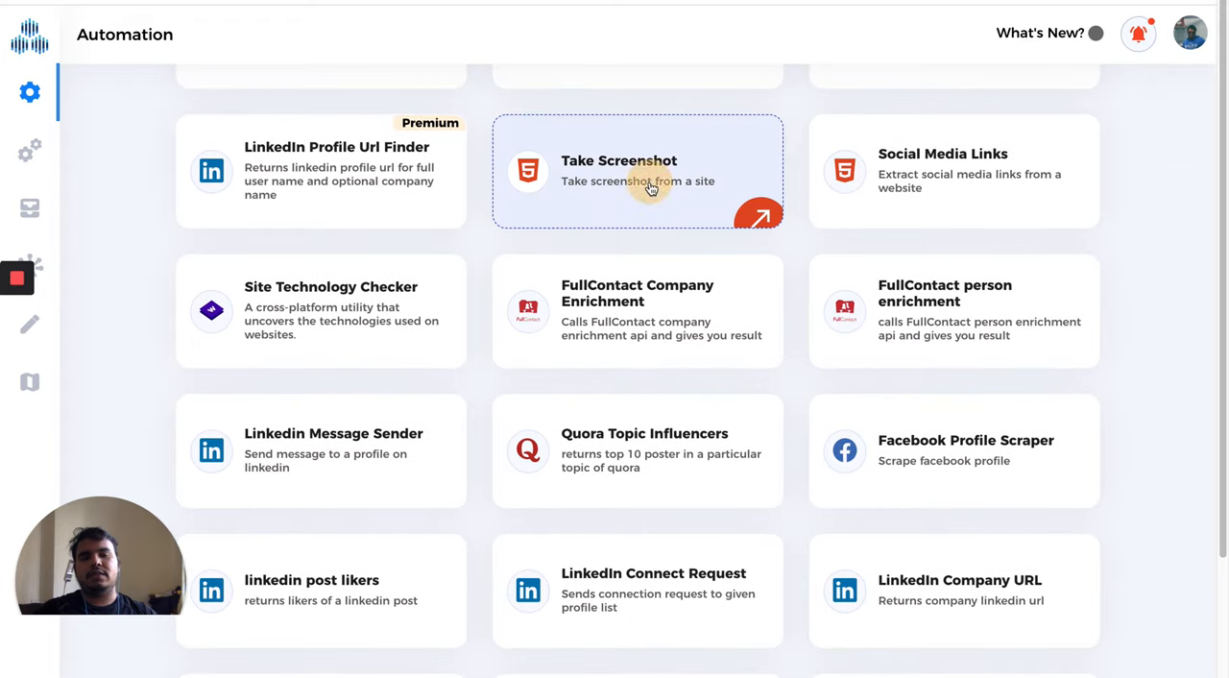
left_click(637, 171)
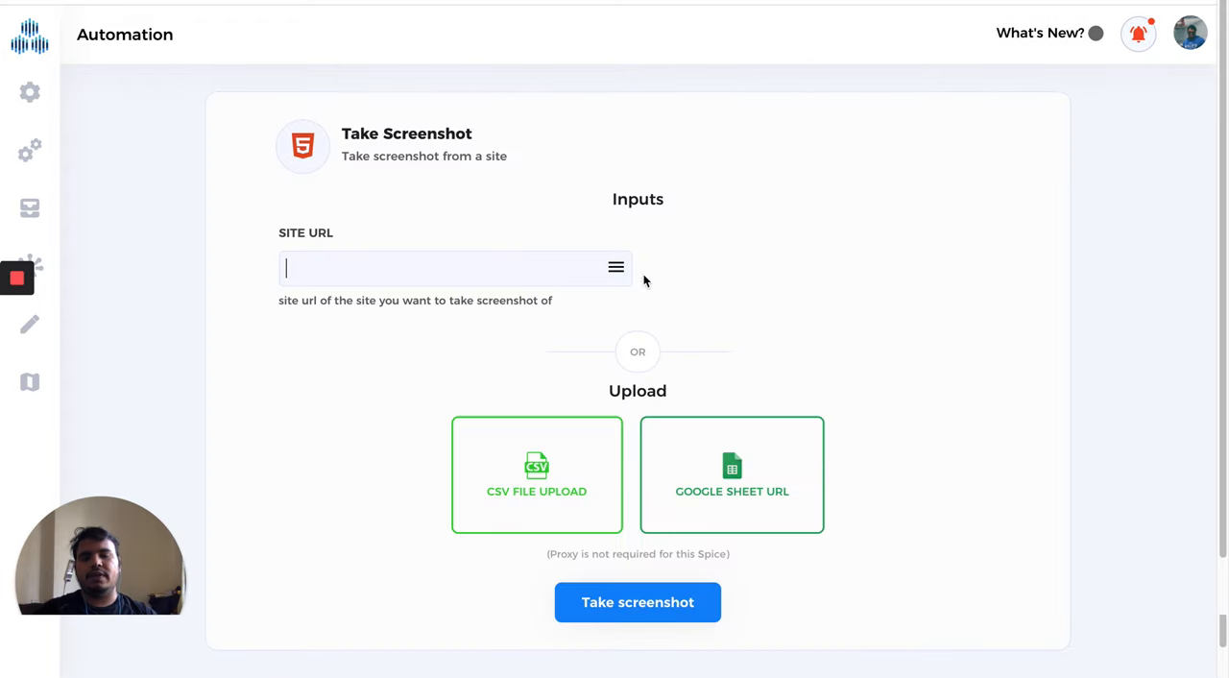
mouse_move(637, 602)
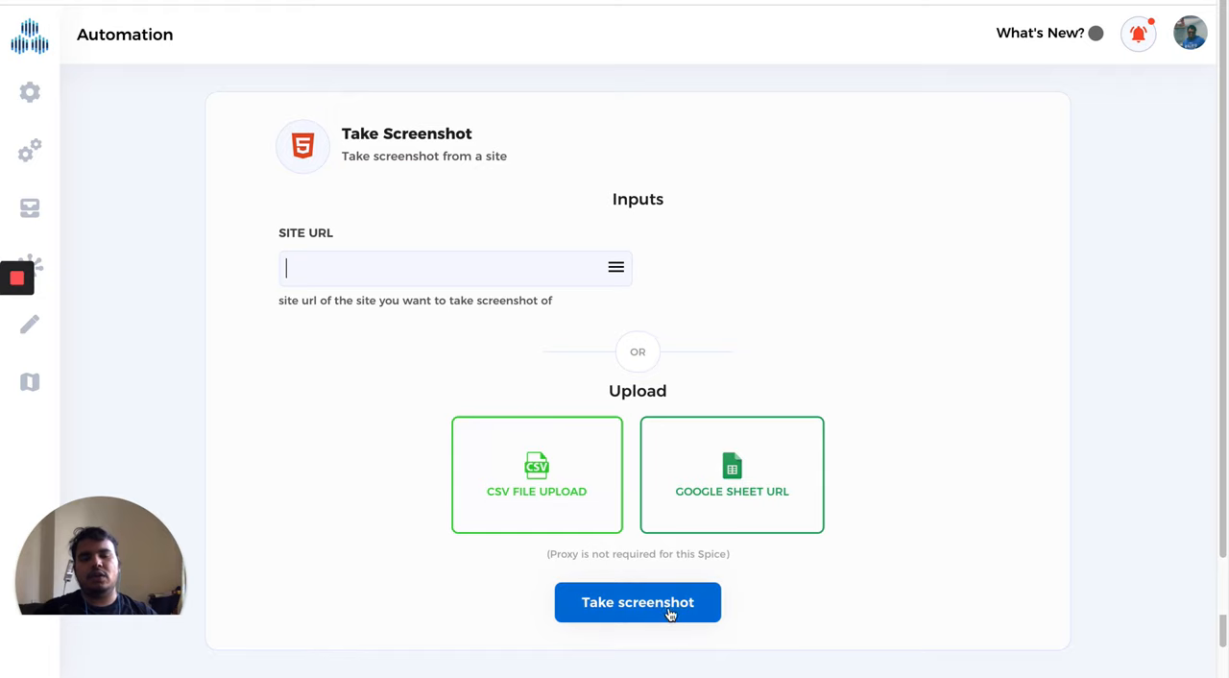
mouse_move(405, 268)
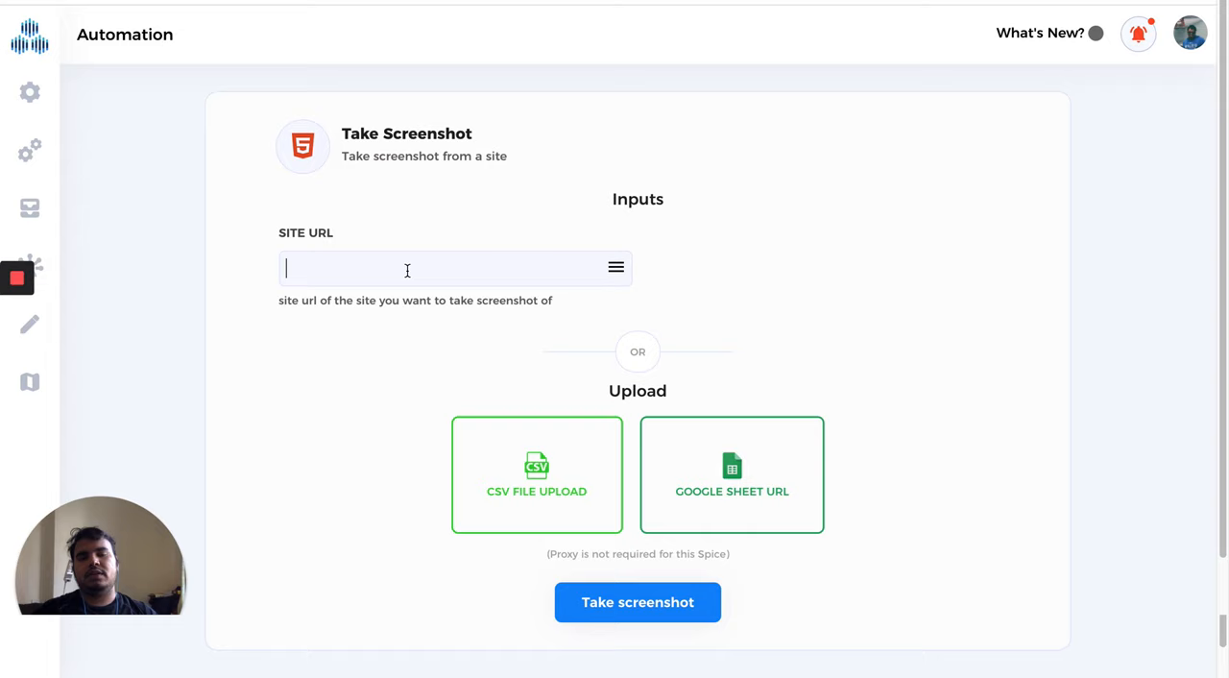
mouse_move(149, 184)
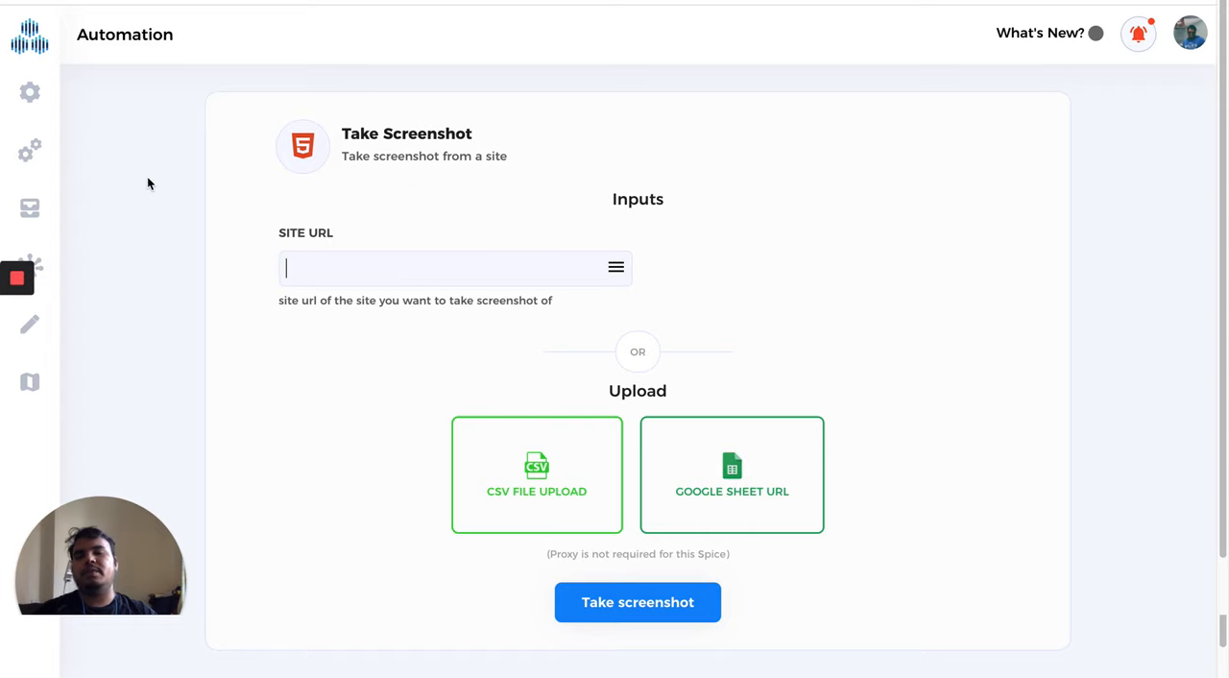
mouse_move(30, 153)
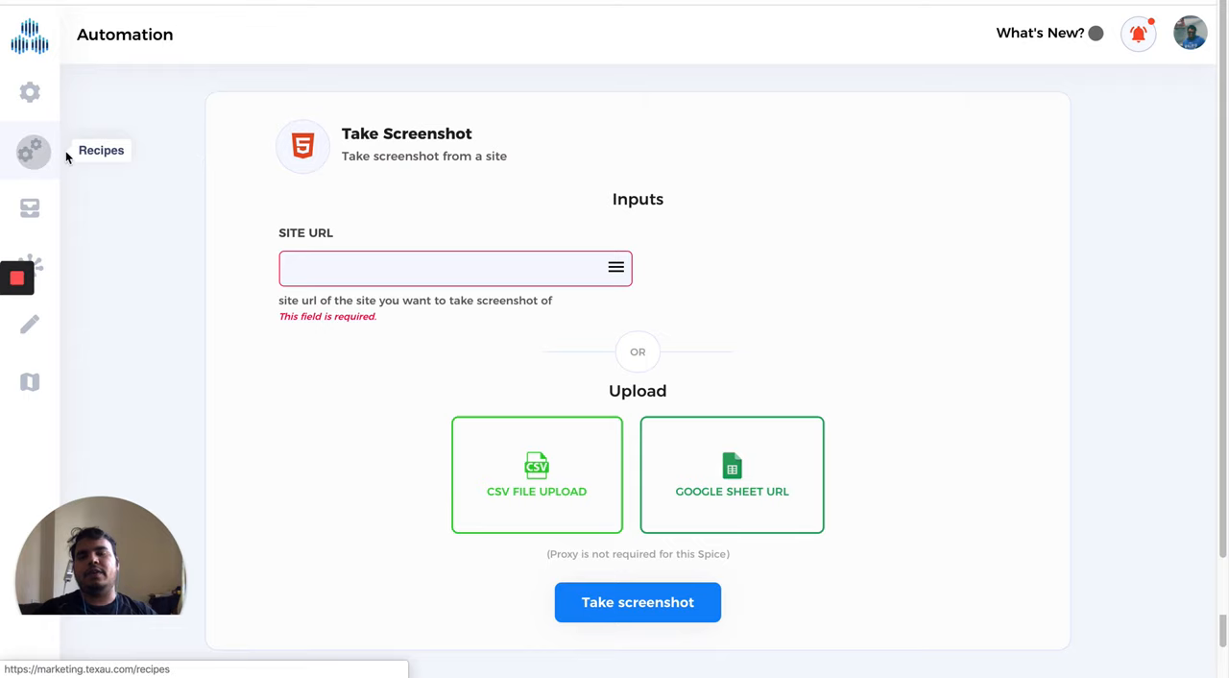
In LI Recipe, inspect the LinkedIn Search Extractor node and add a new spice after it.
left_click(30, 152)
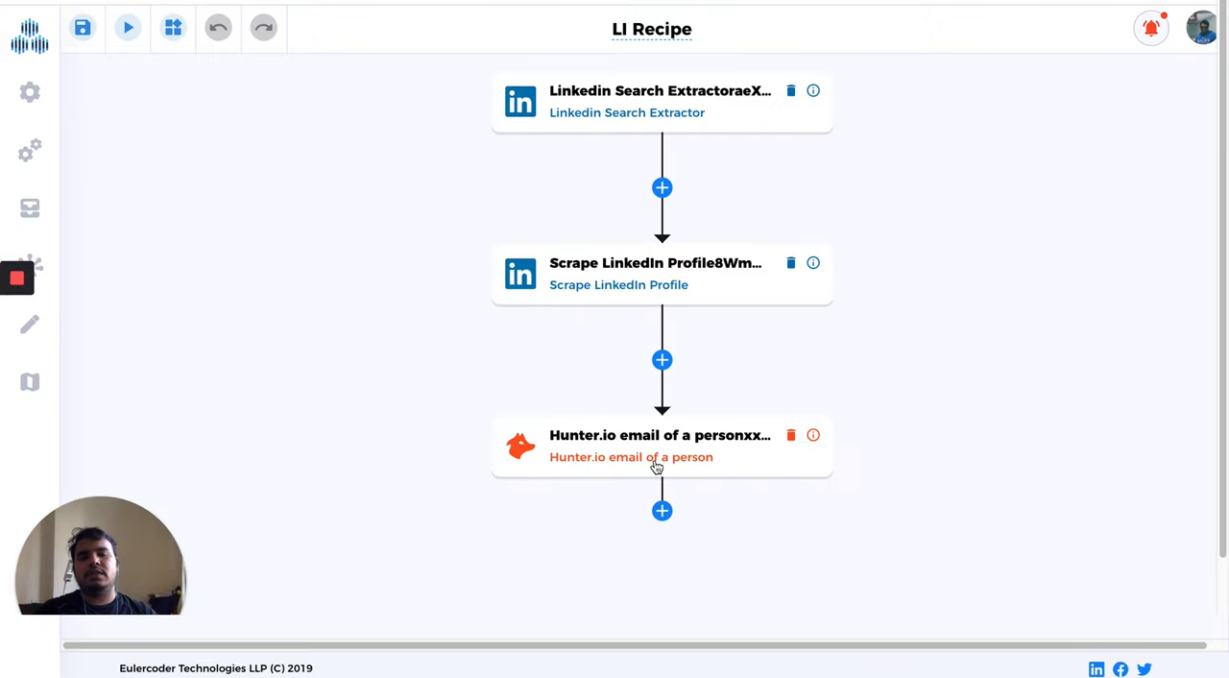
mouse_move(800, 125)
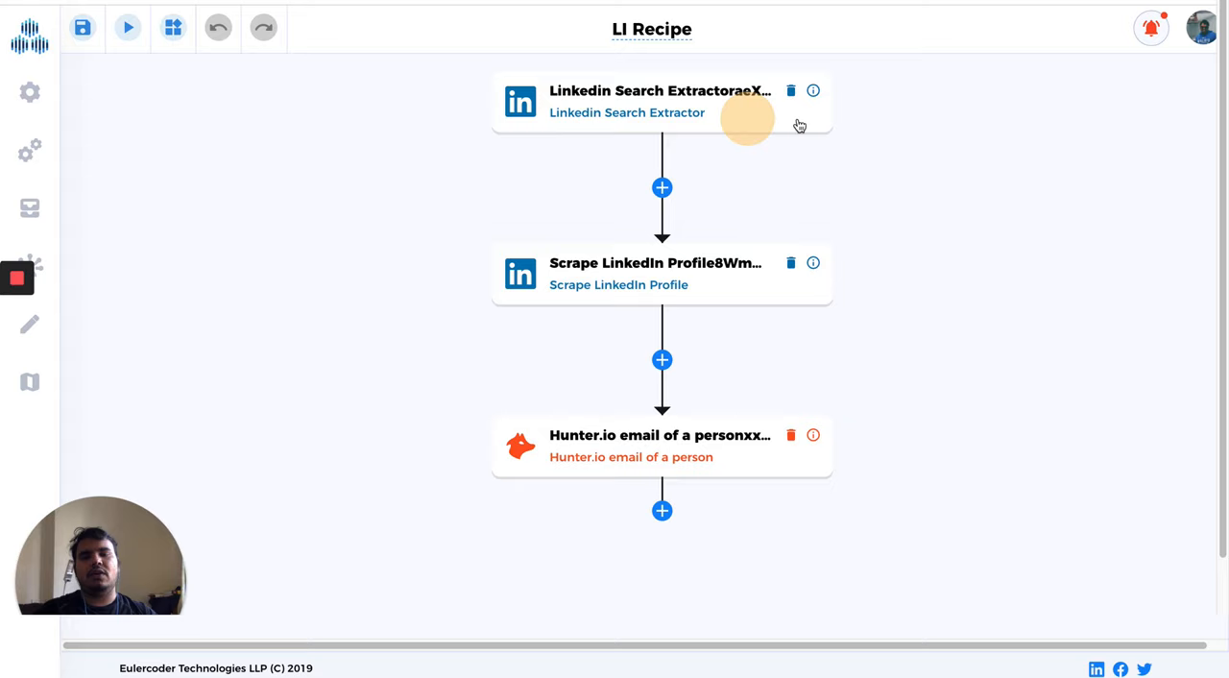
left_click(661, 101)
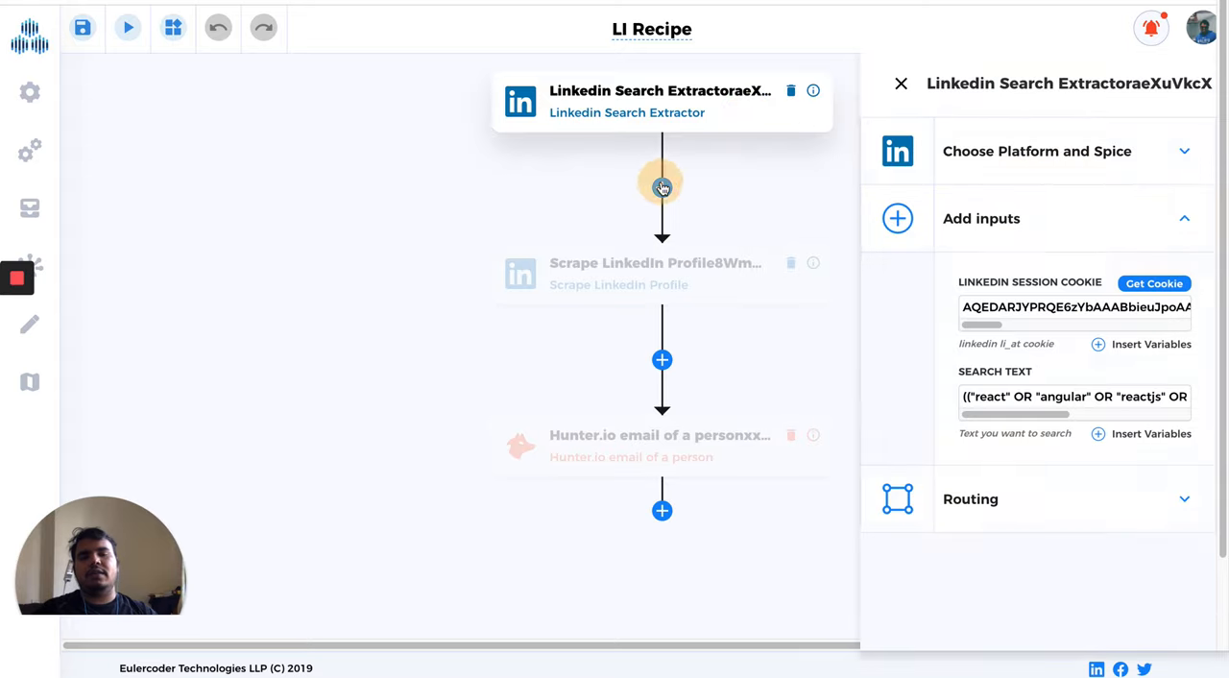
left_click(661, 186)
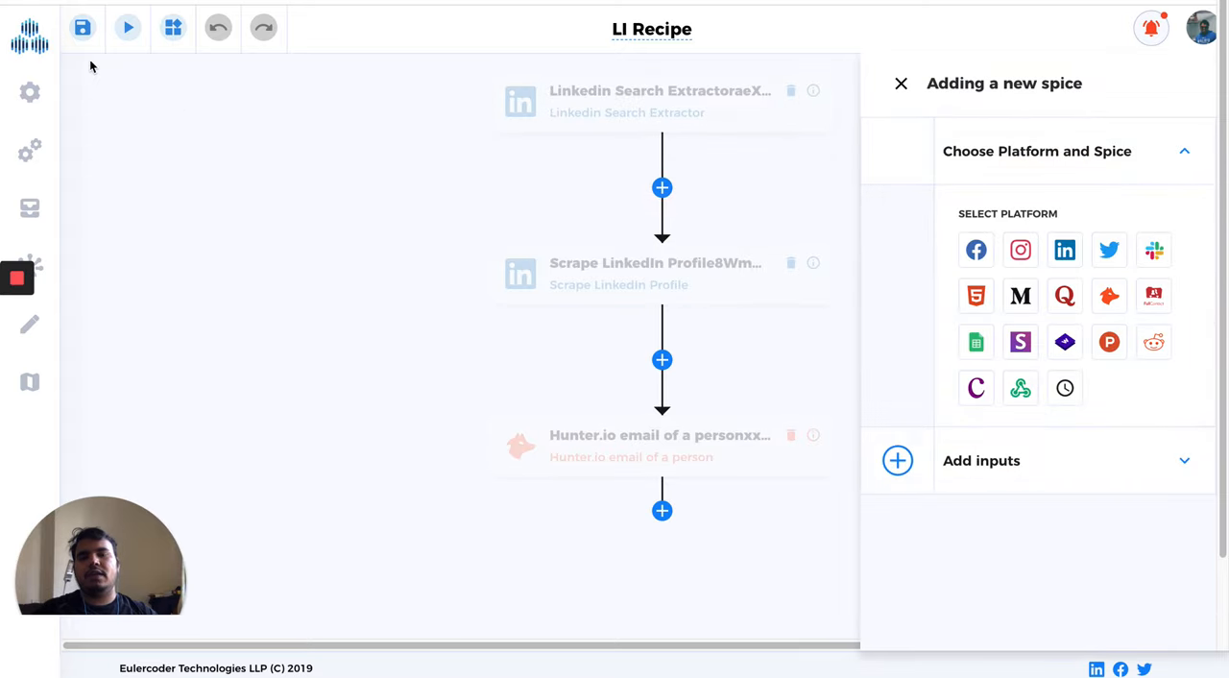
mouse_move(173, 26)
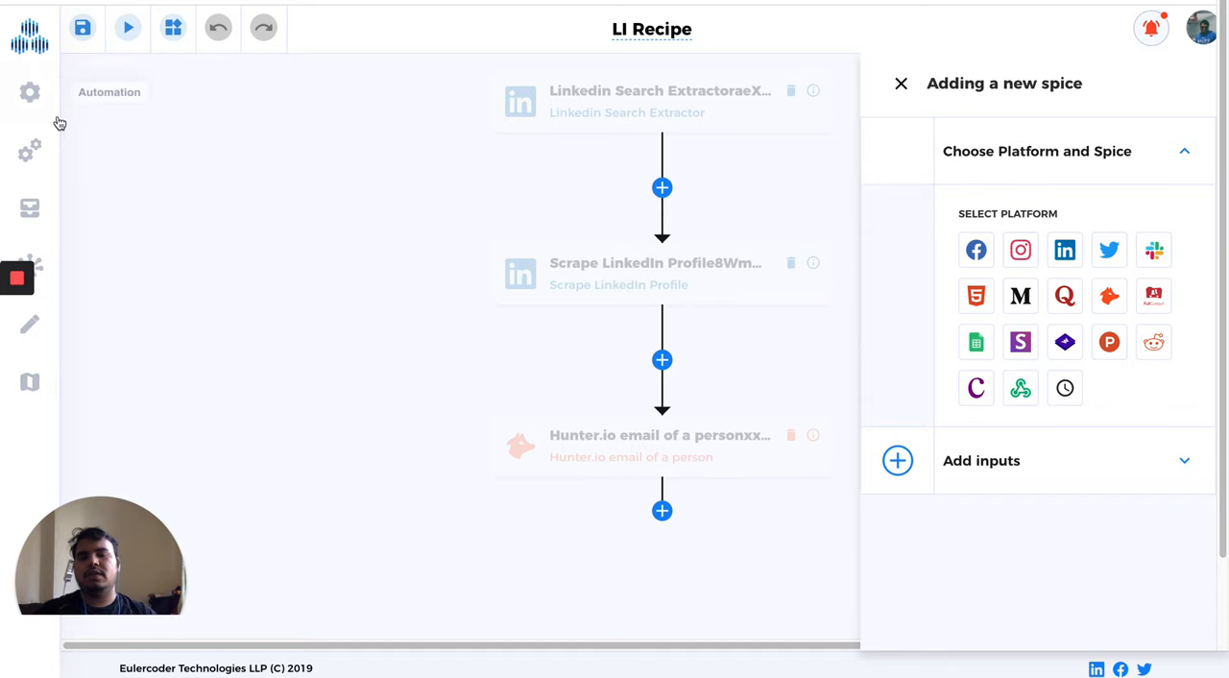
mouse_move(29, 208)
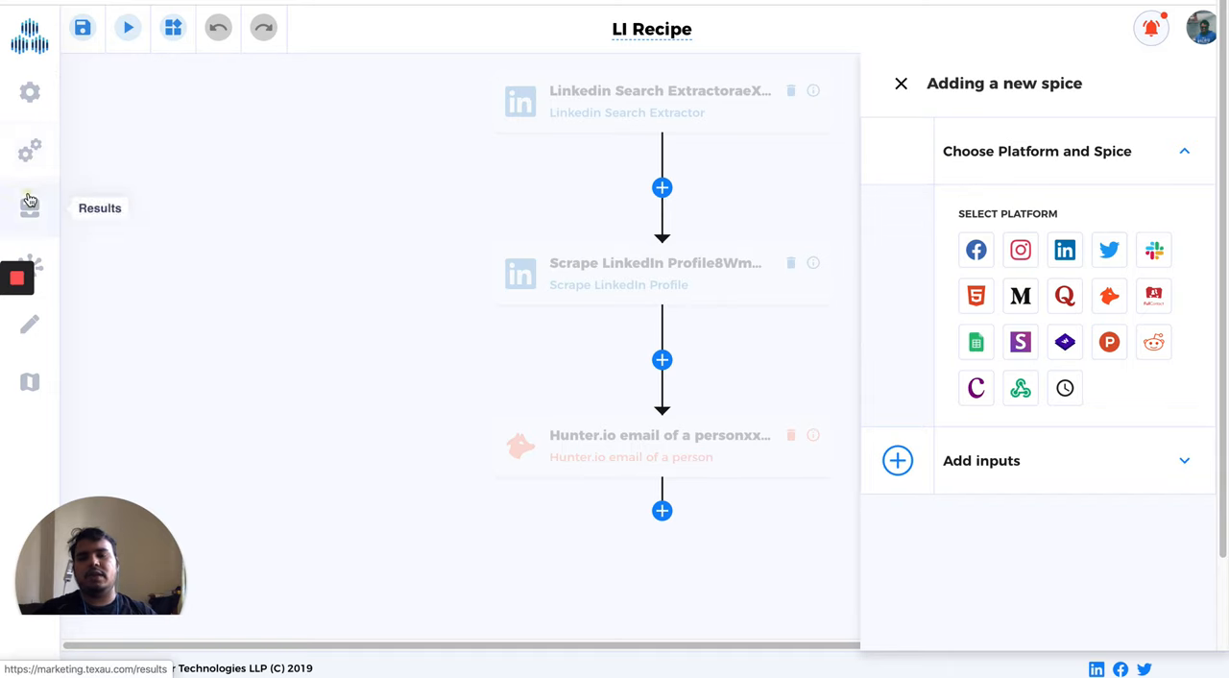
Review spice run results, switch to recipe results, then go to the CRM section.
left_click(30, 207)
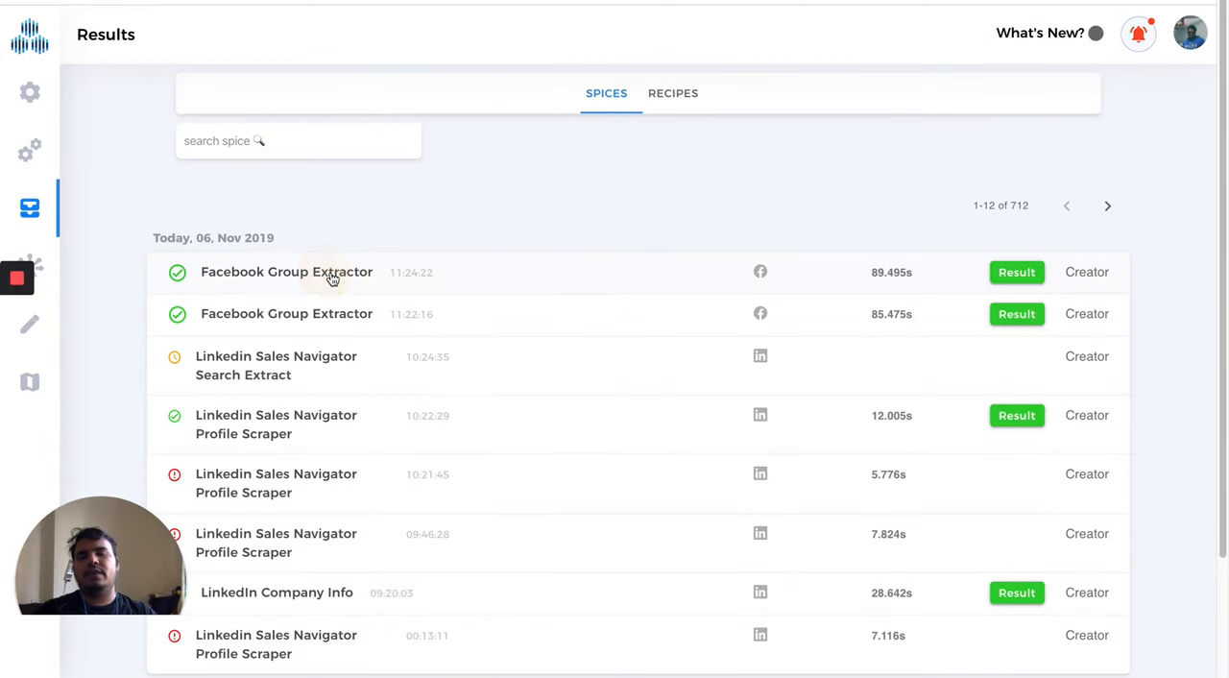
left_click(286, 271)
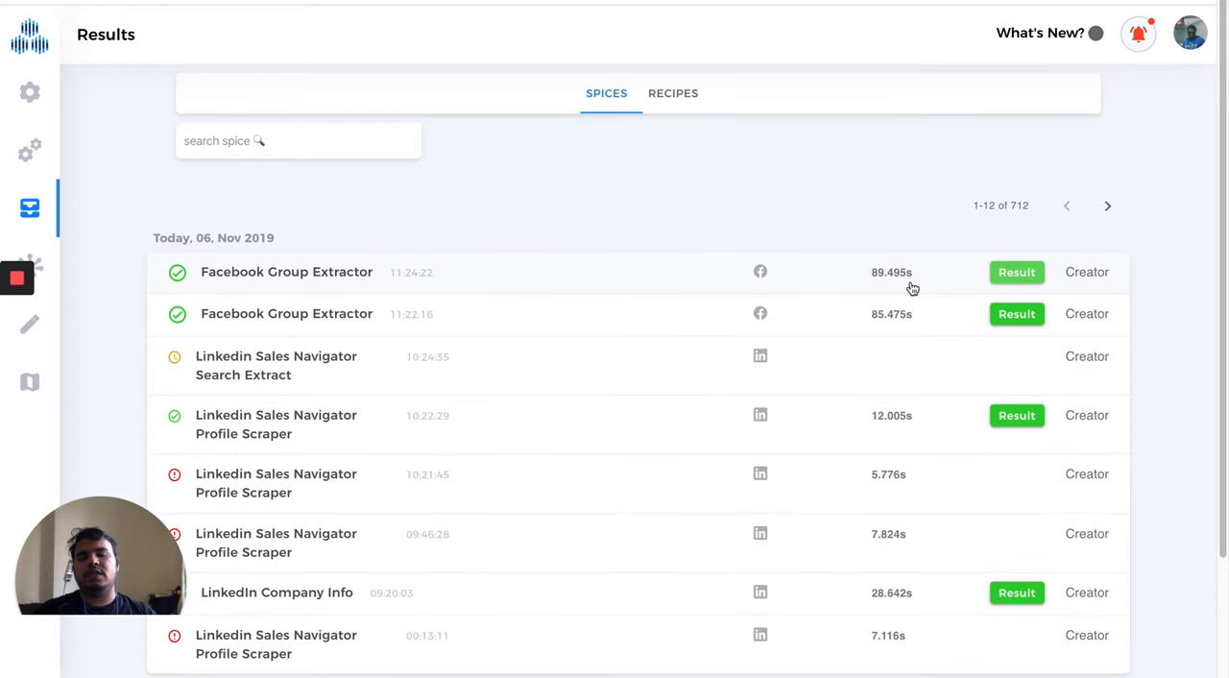
mouse_move(883, 262)
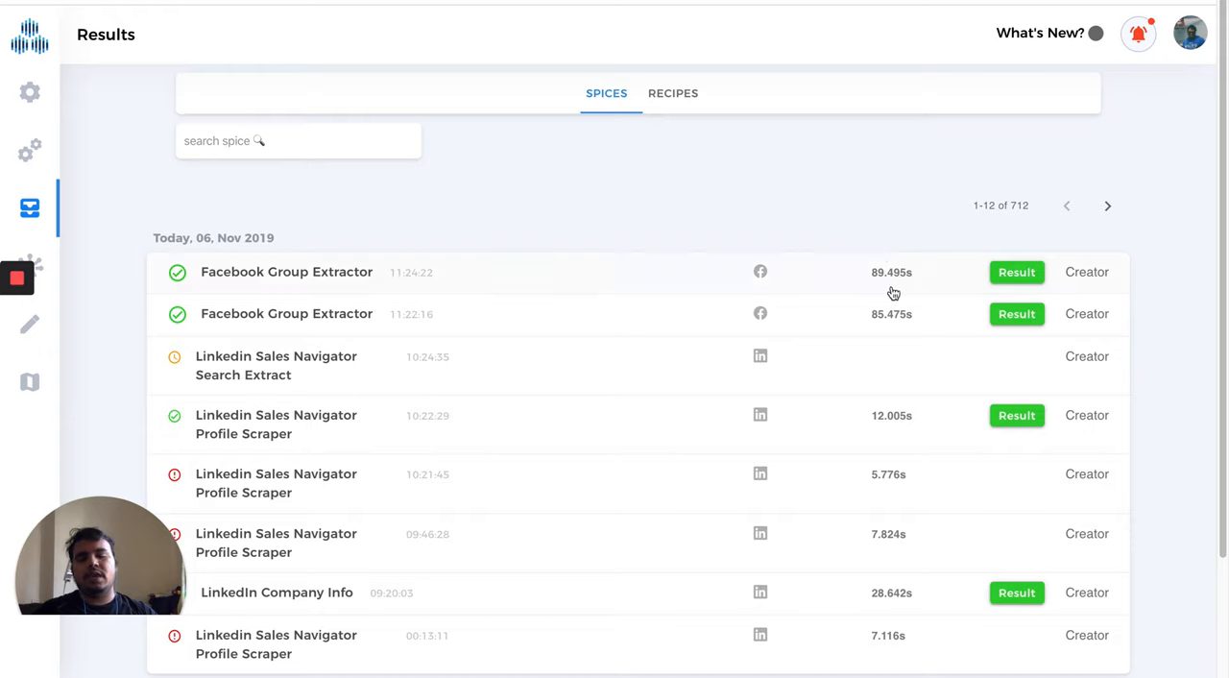
mouse_move(861, 272)
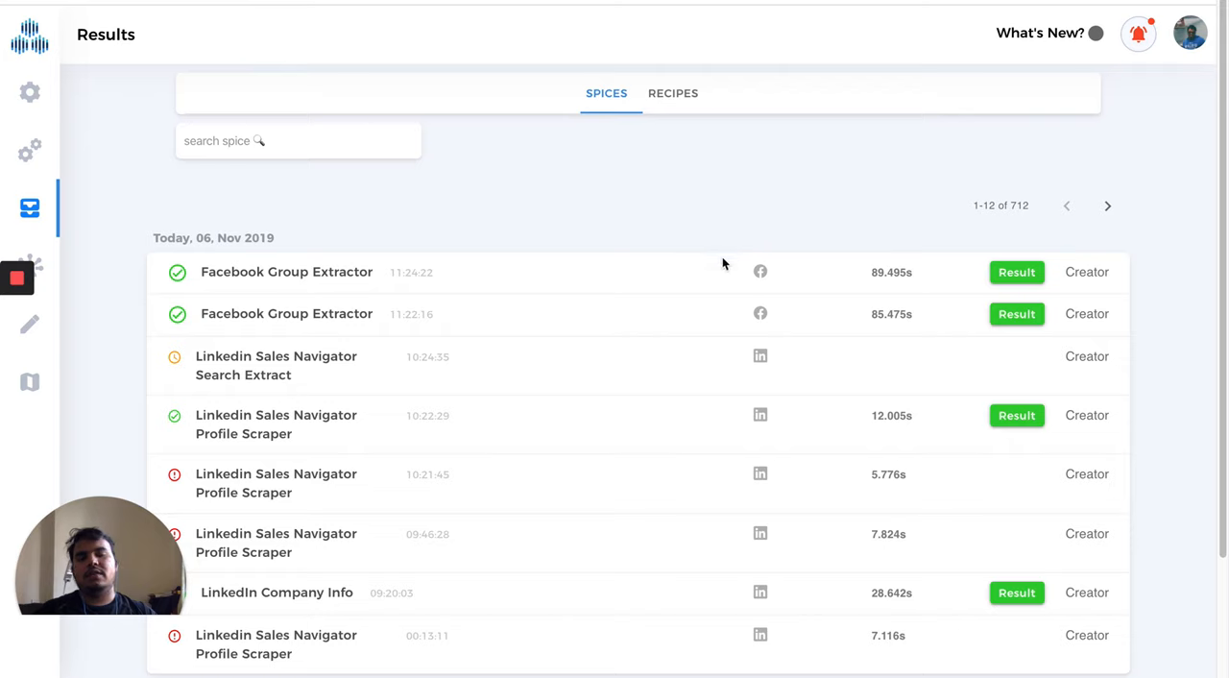
mouse_move(789, 269)
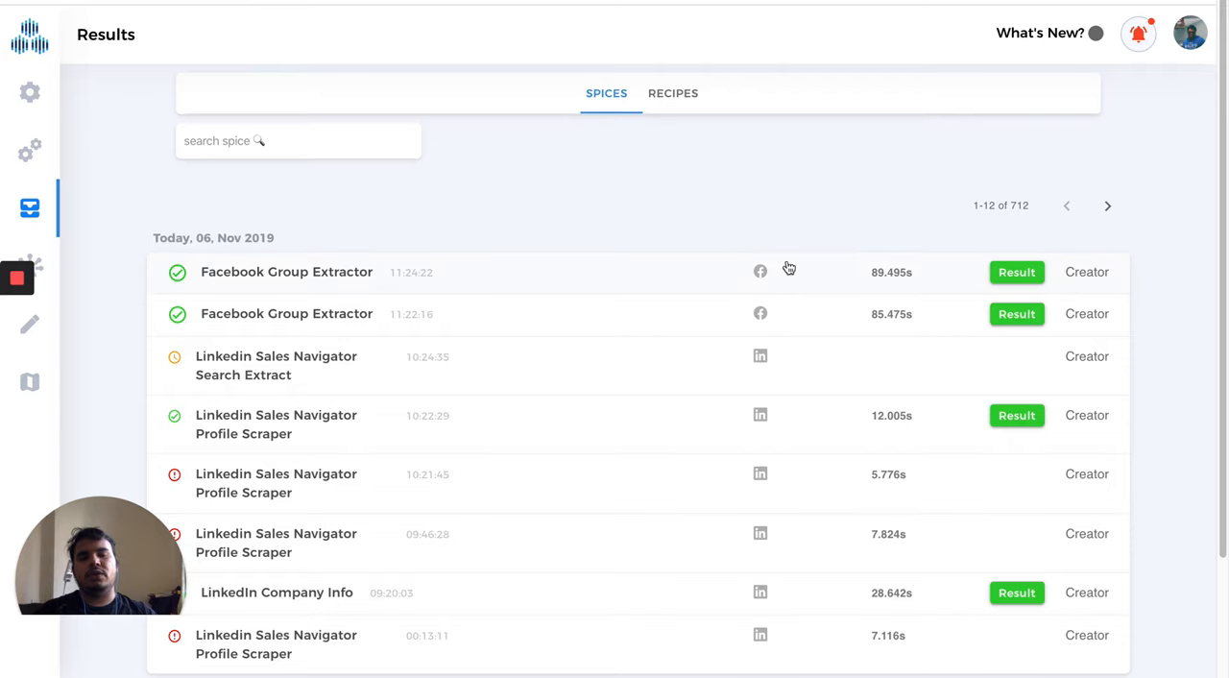
left_click(298, 140)
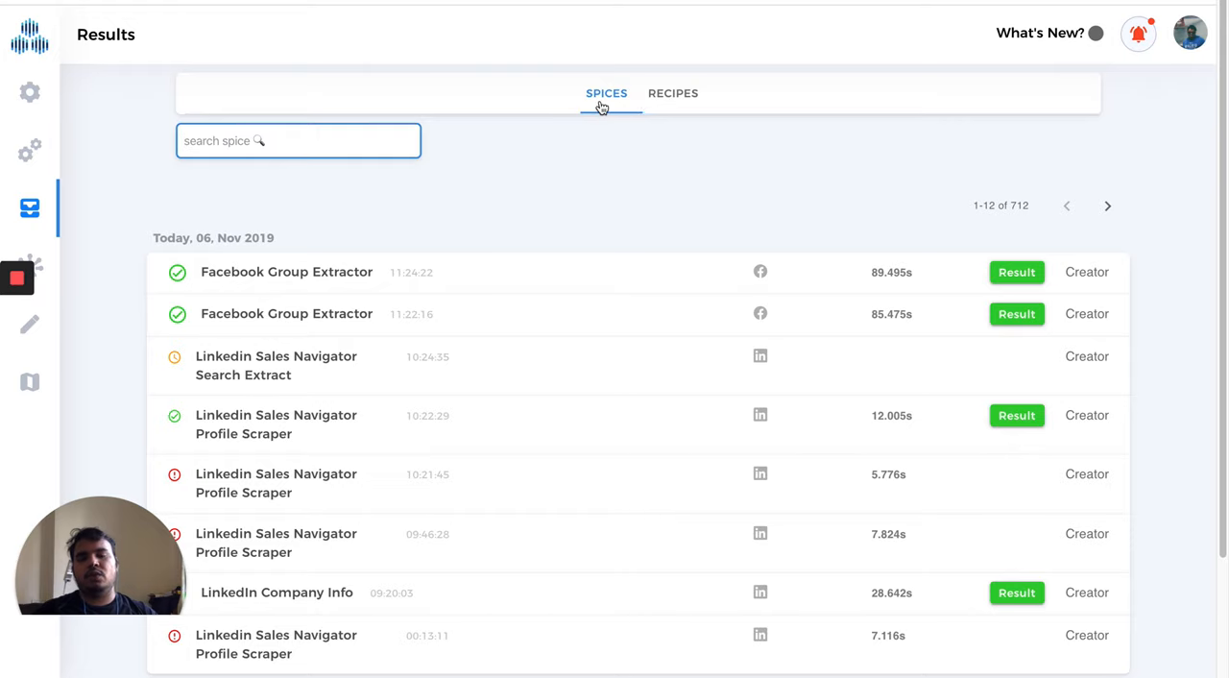
mouse_move(668, 100)
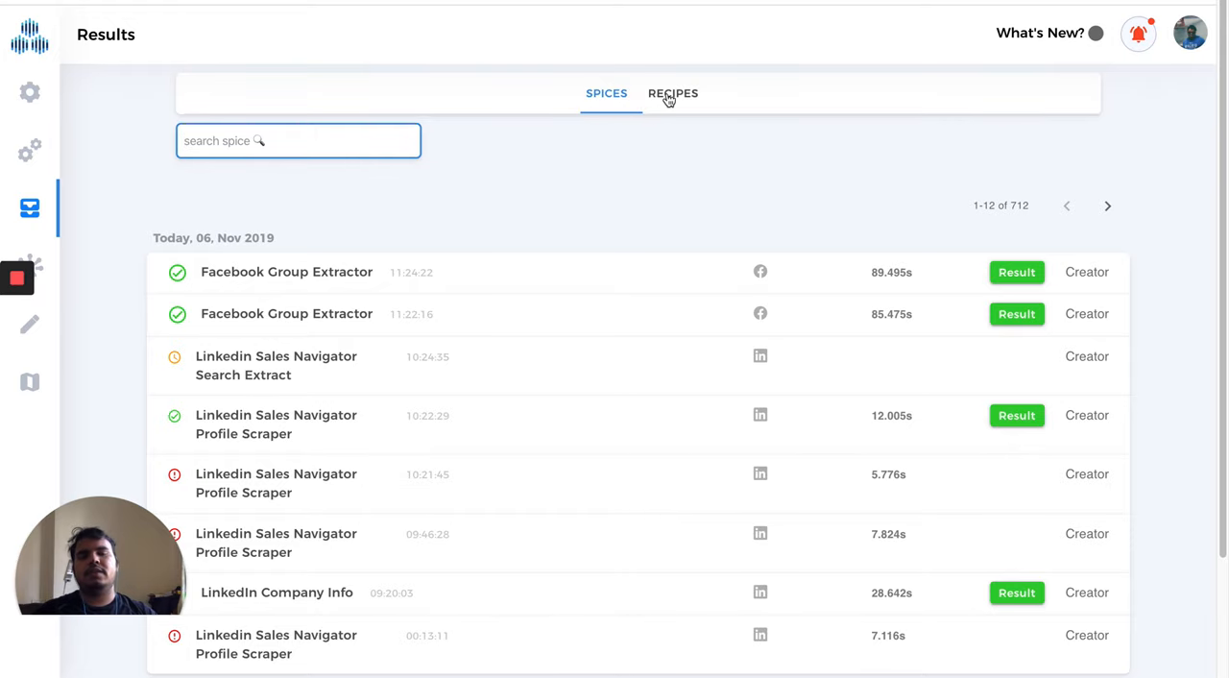
left_click(673, 93)
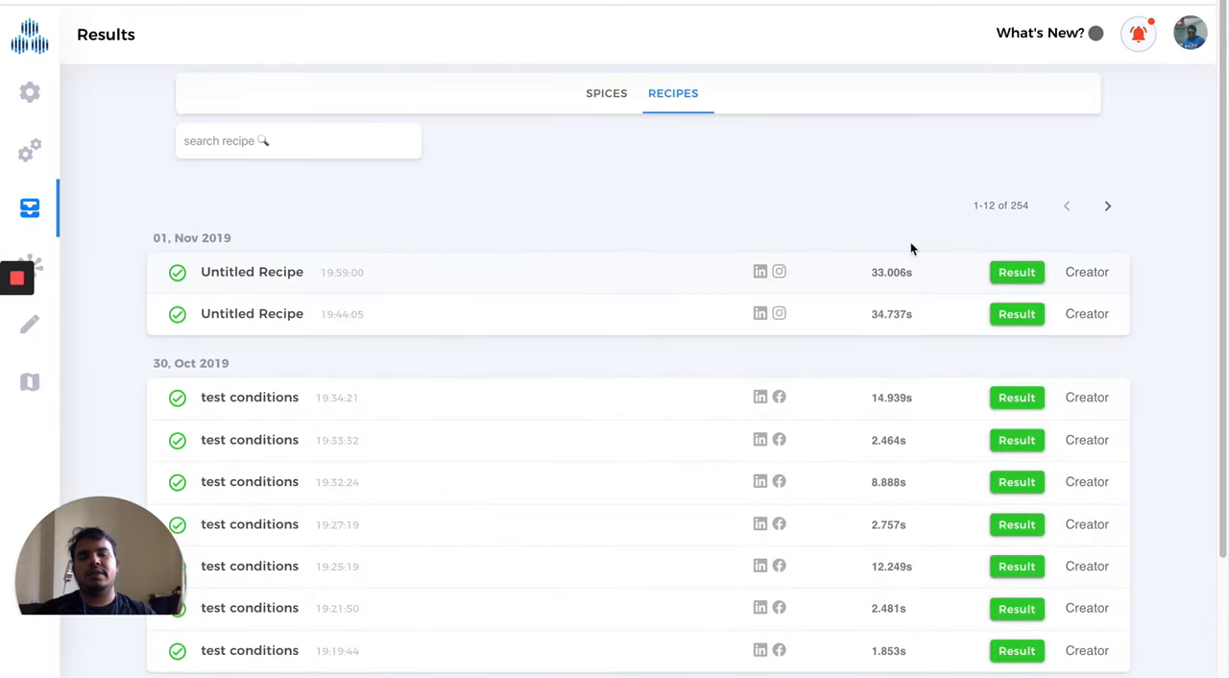
left_click(613, 93)
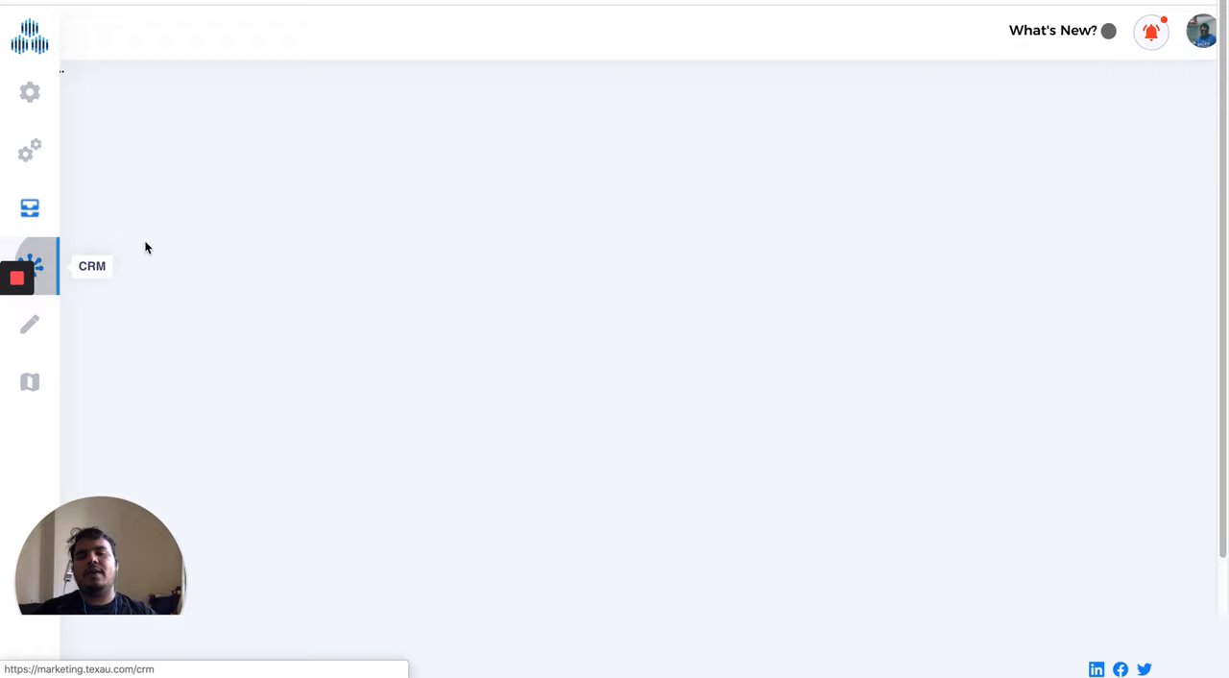
View the Facebook Group Extractor CRM table, then return to the list of tables.
left_click(29, 266)
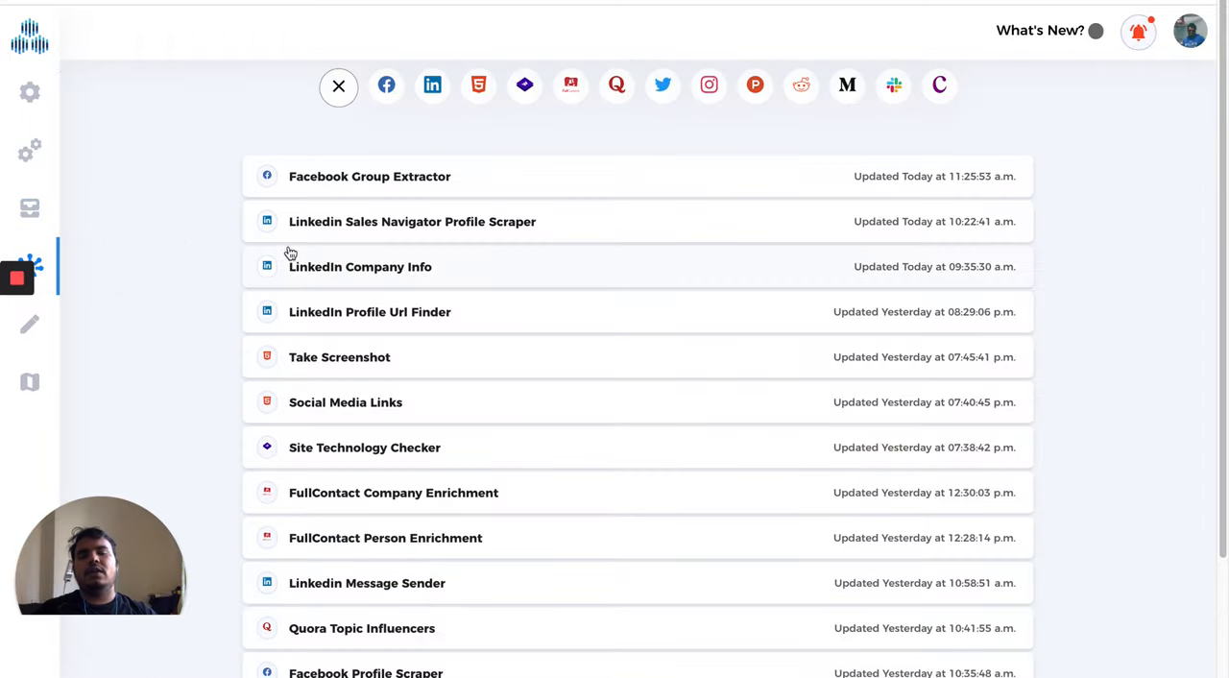
mouse_move(232, 201)
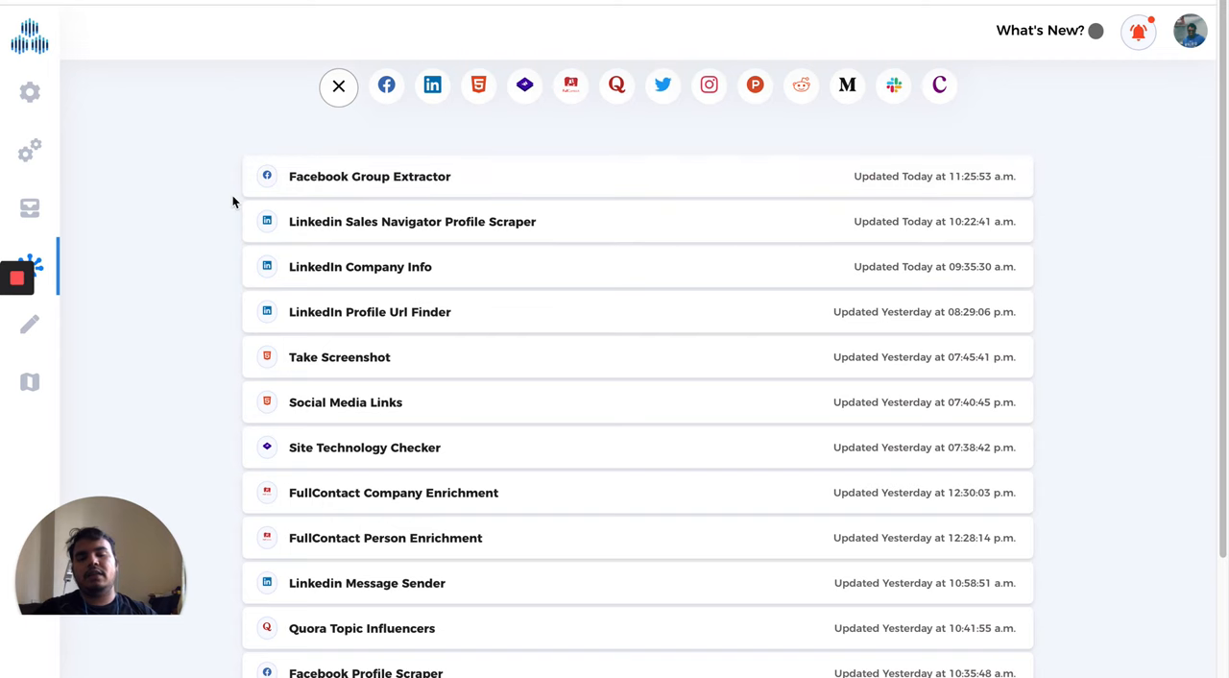
left_click(369, 176)
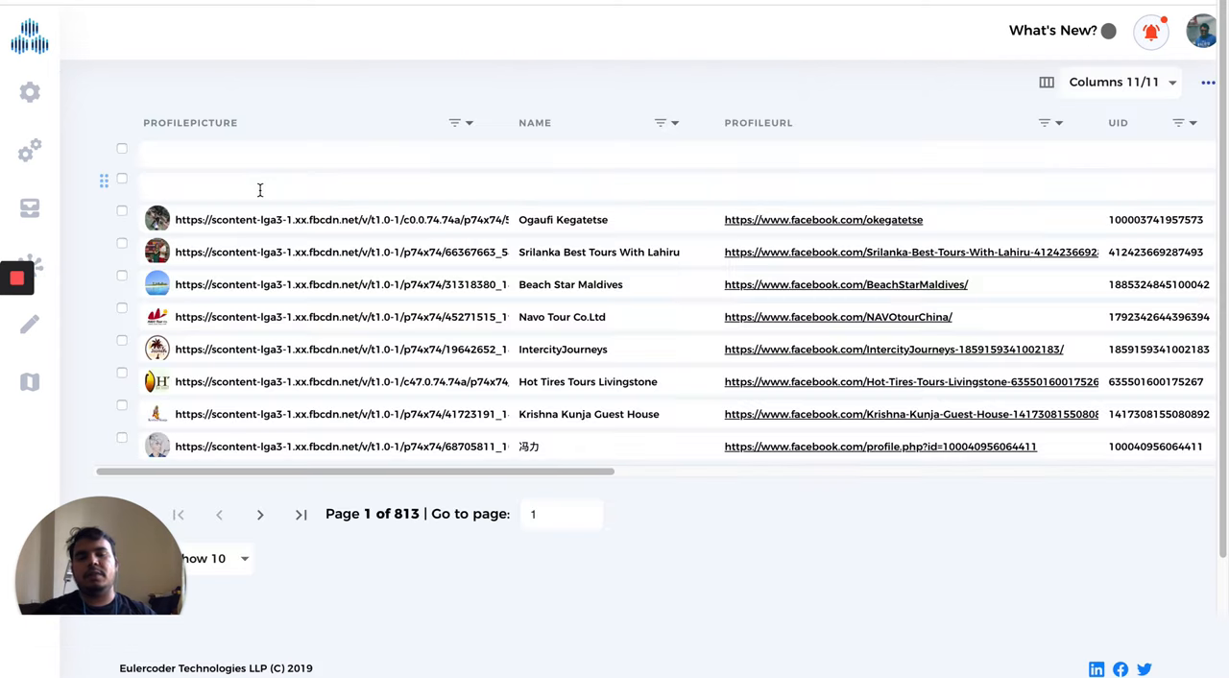
mouse_move(50, 225)
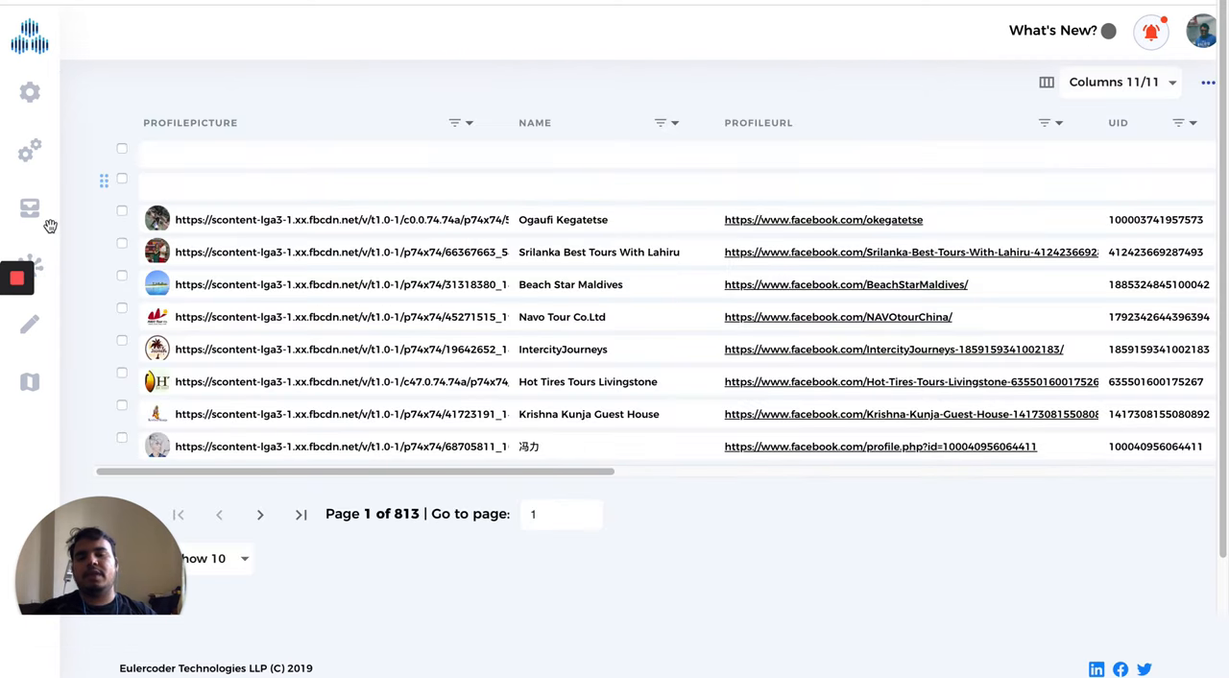
left_click(29, 267)
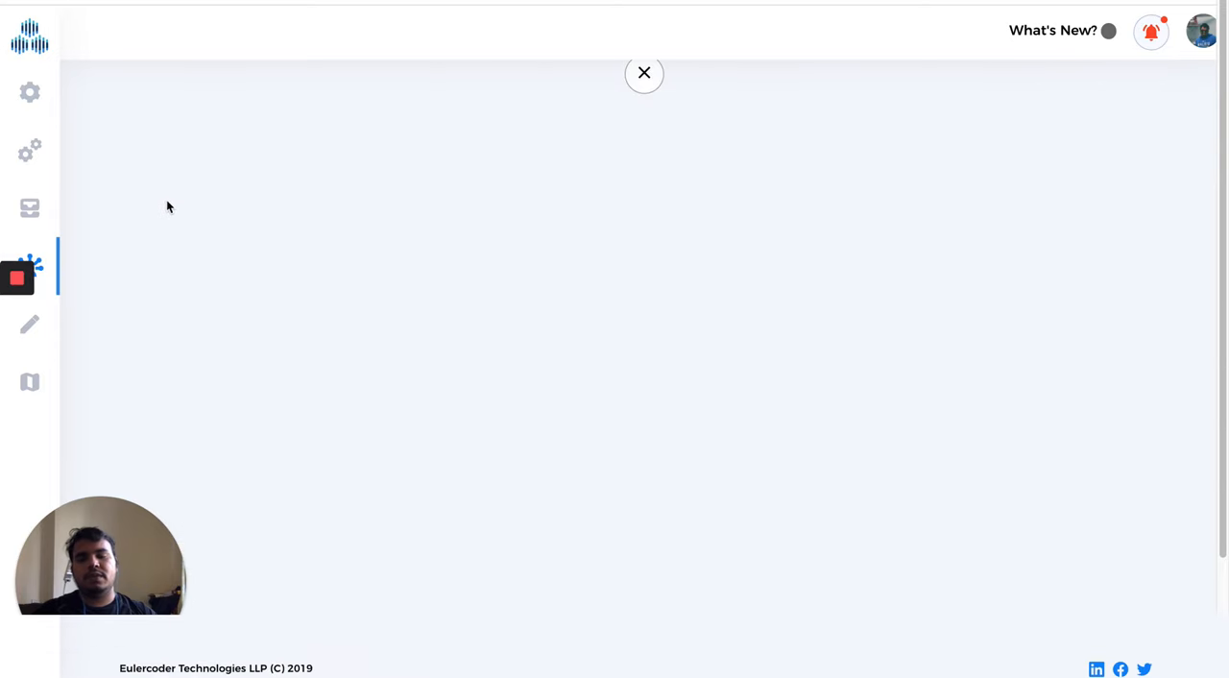
mouse_move(211, 228)
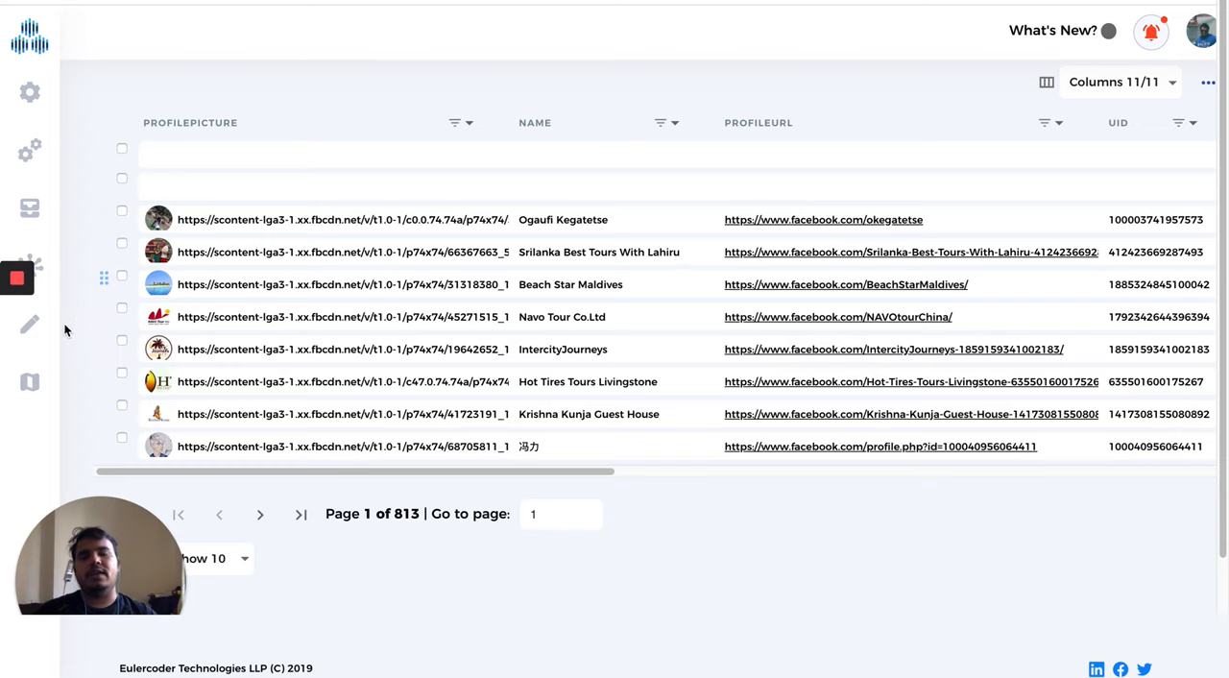
mouse_move(80, 282)
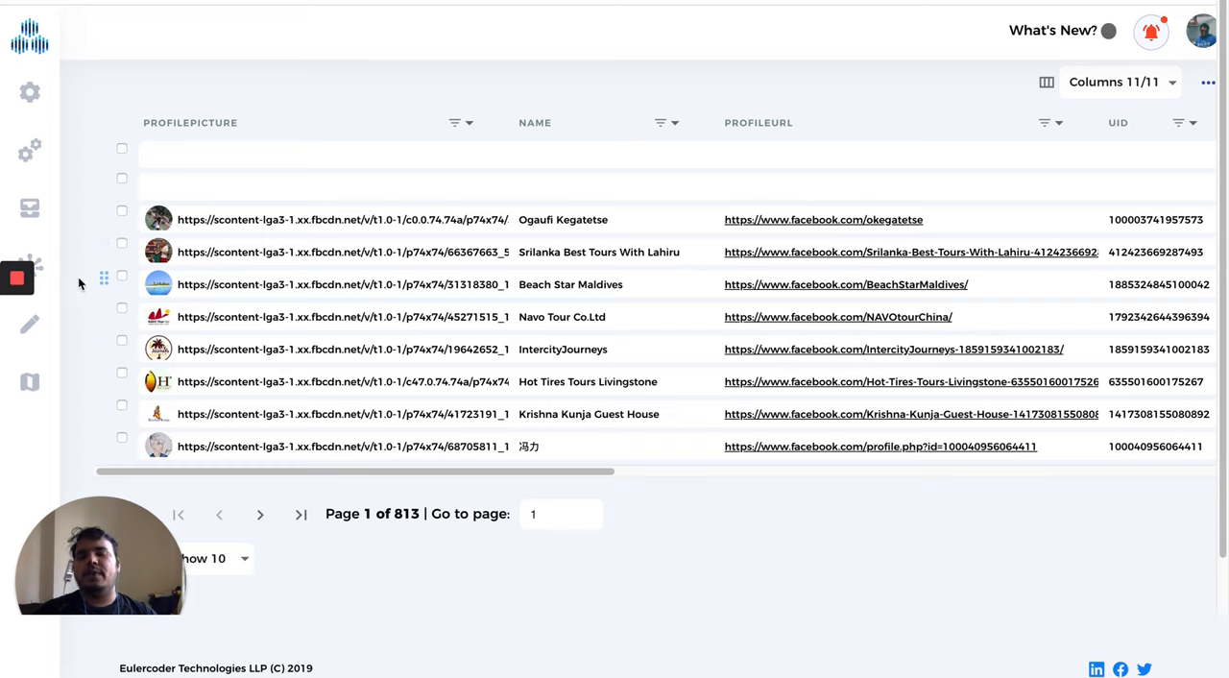
mouse_move(29, 150)
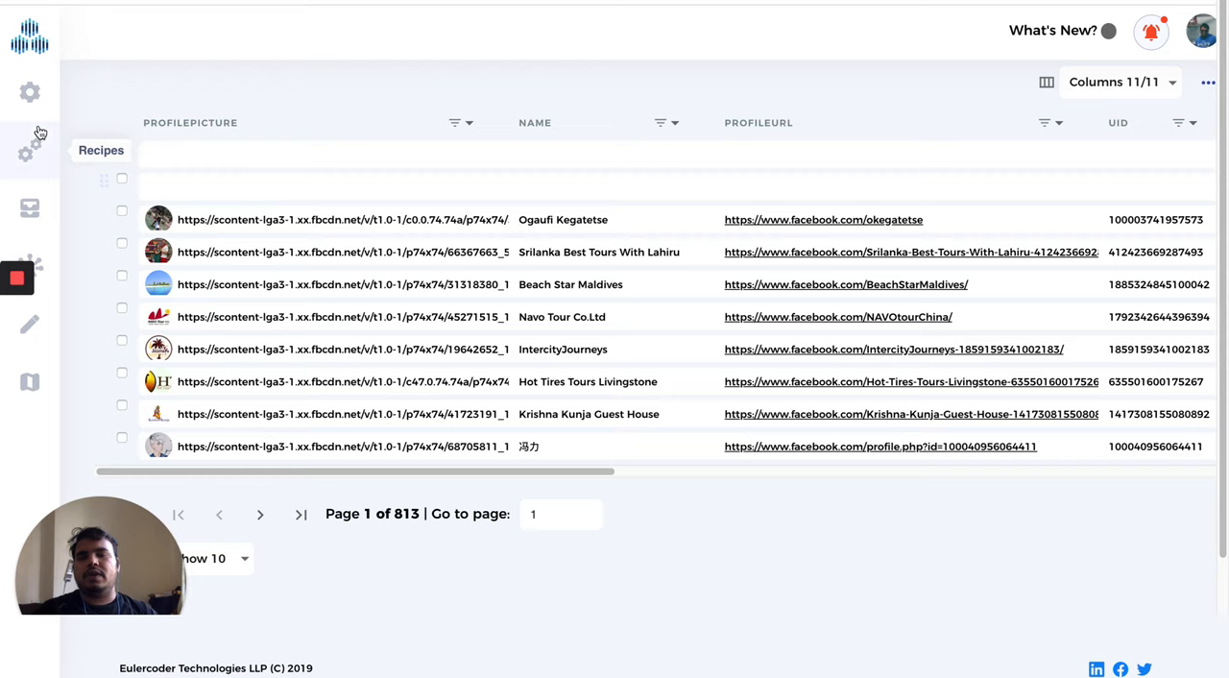
left_click(29, 92)
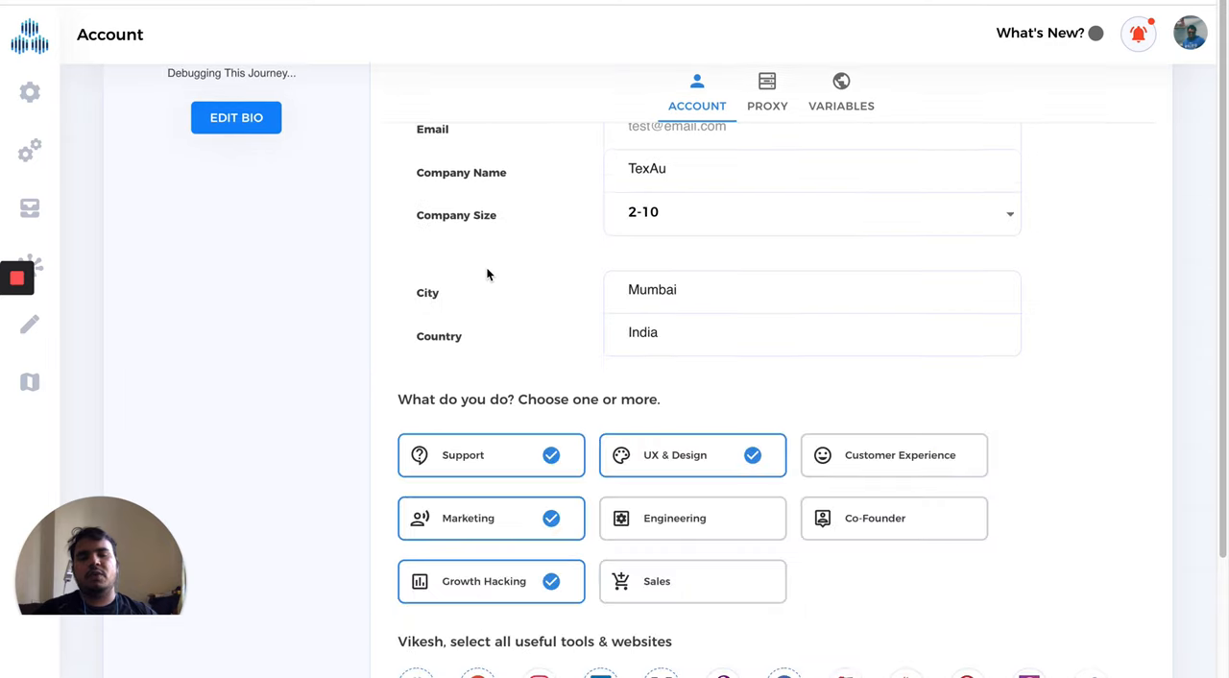
Scroll through the Account form's company info, roles and tools, then back to the top.
scroll("down", 3)
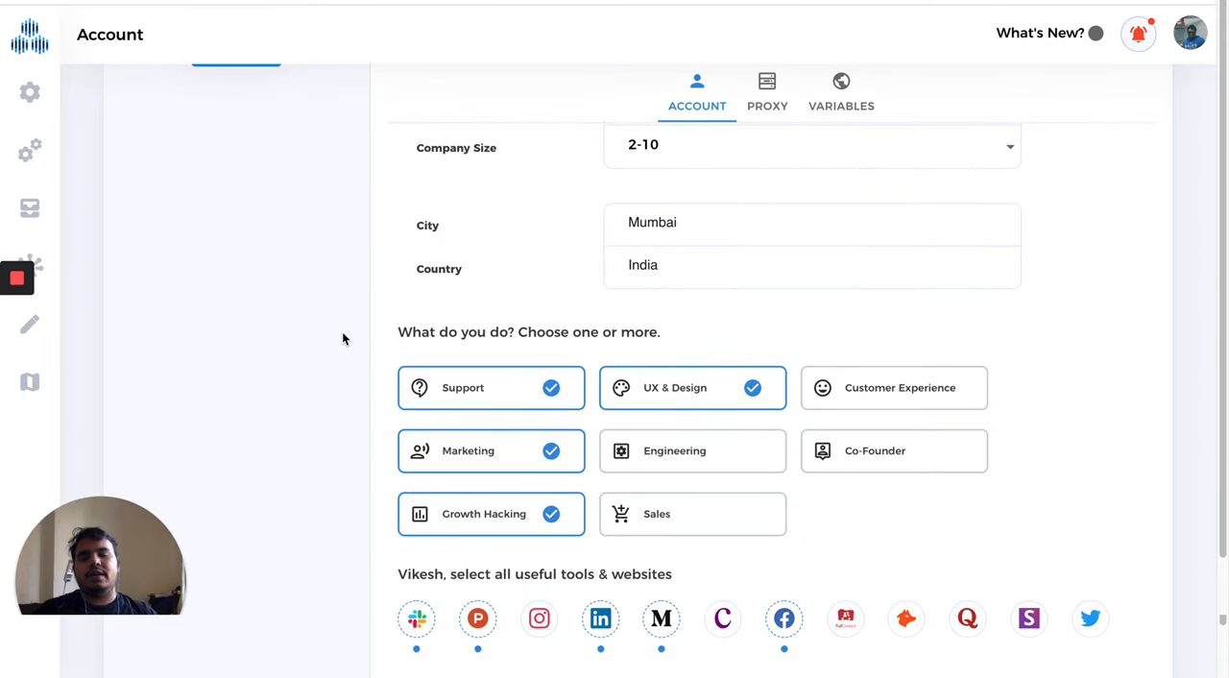
scroll("down", 3)
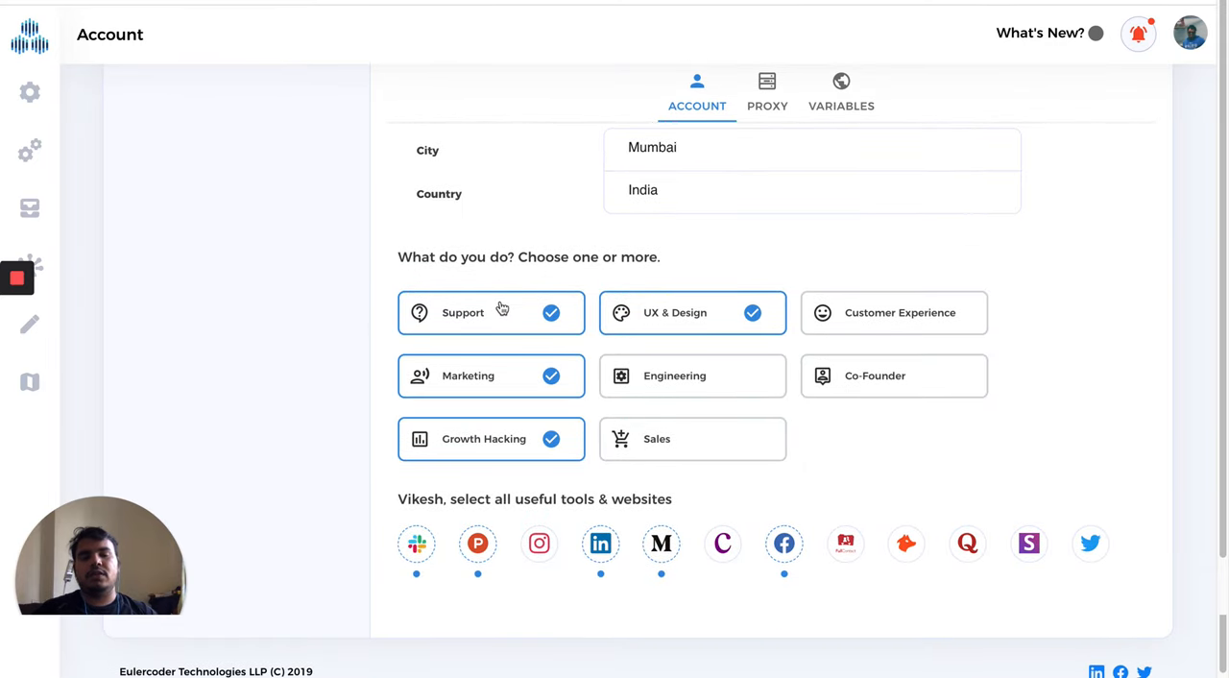
mouse_move(484, 389)
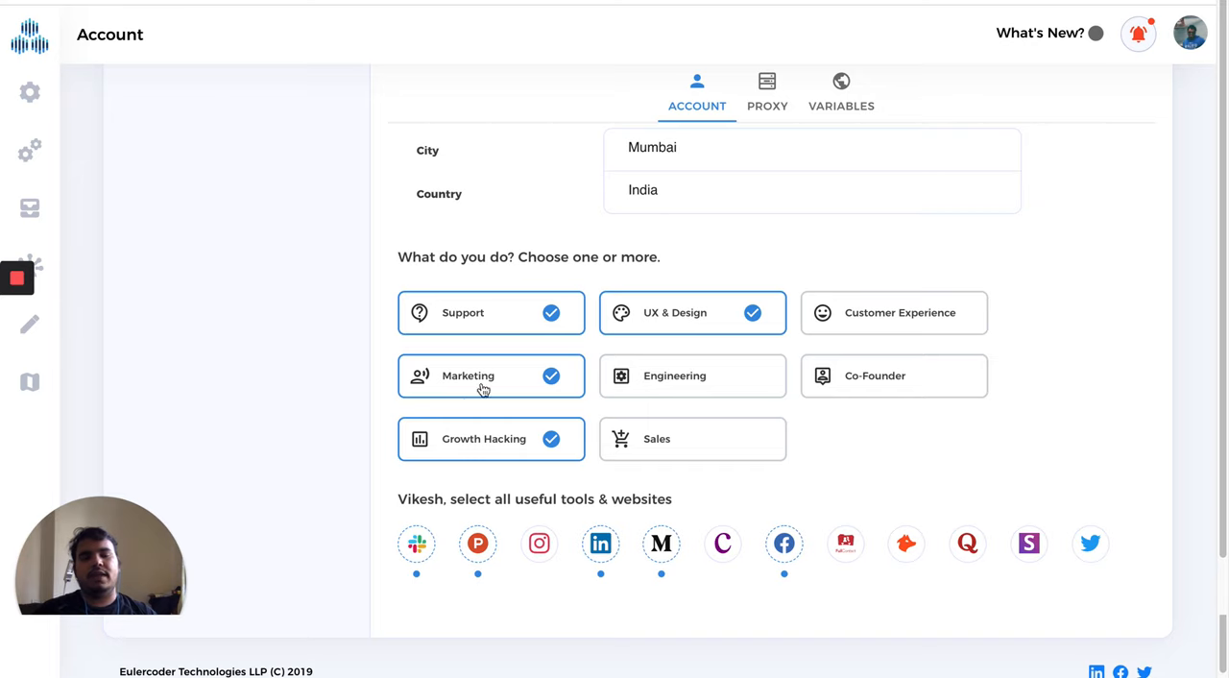
mouse_move(630, 549)
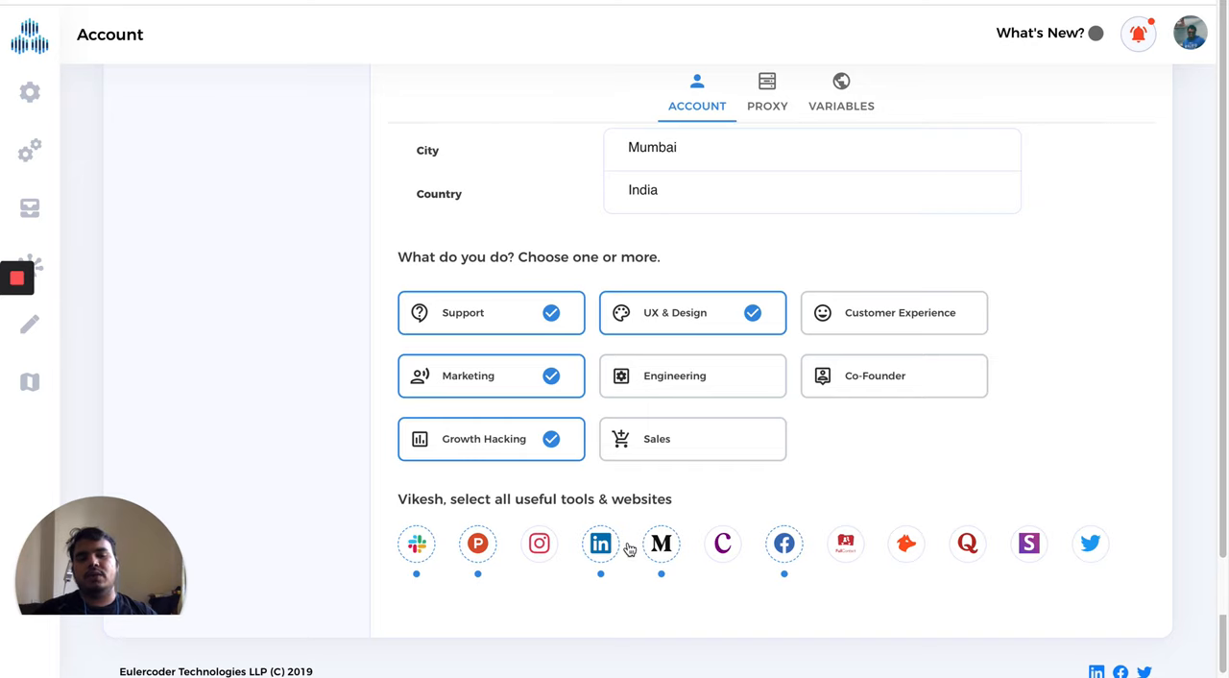
mouse_move(480, 316)
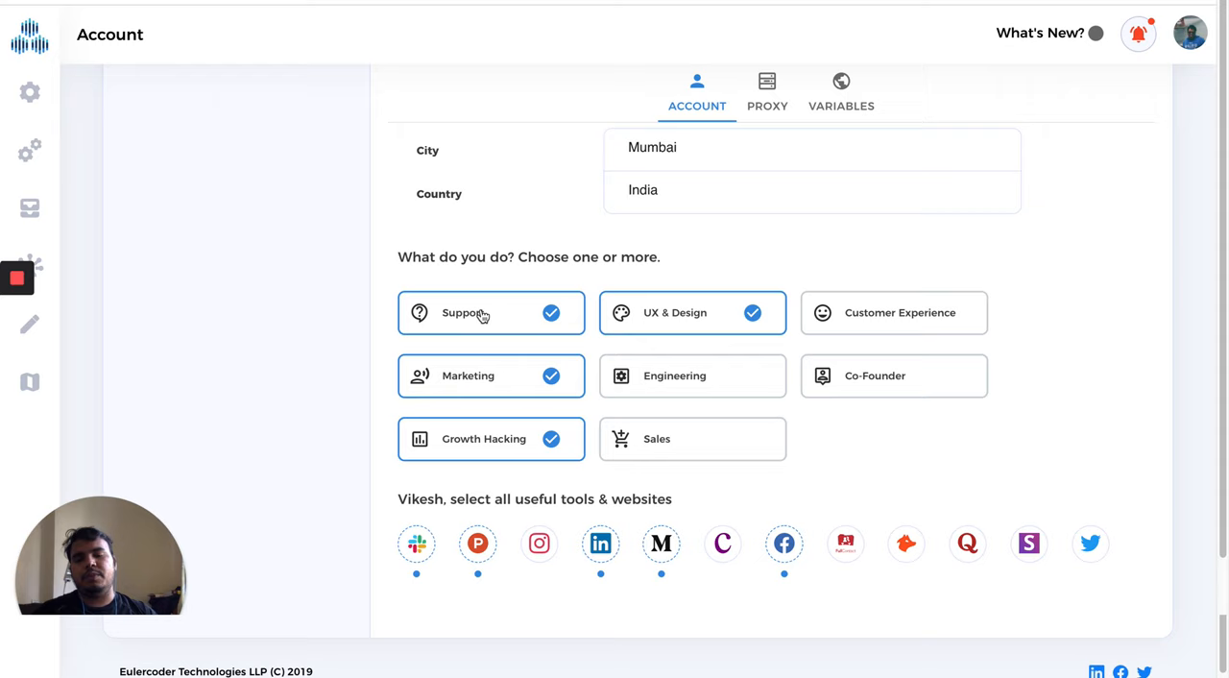
mouse_move(504, 195)
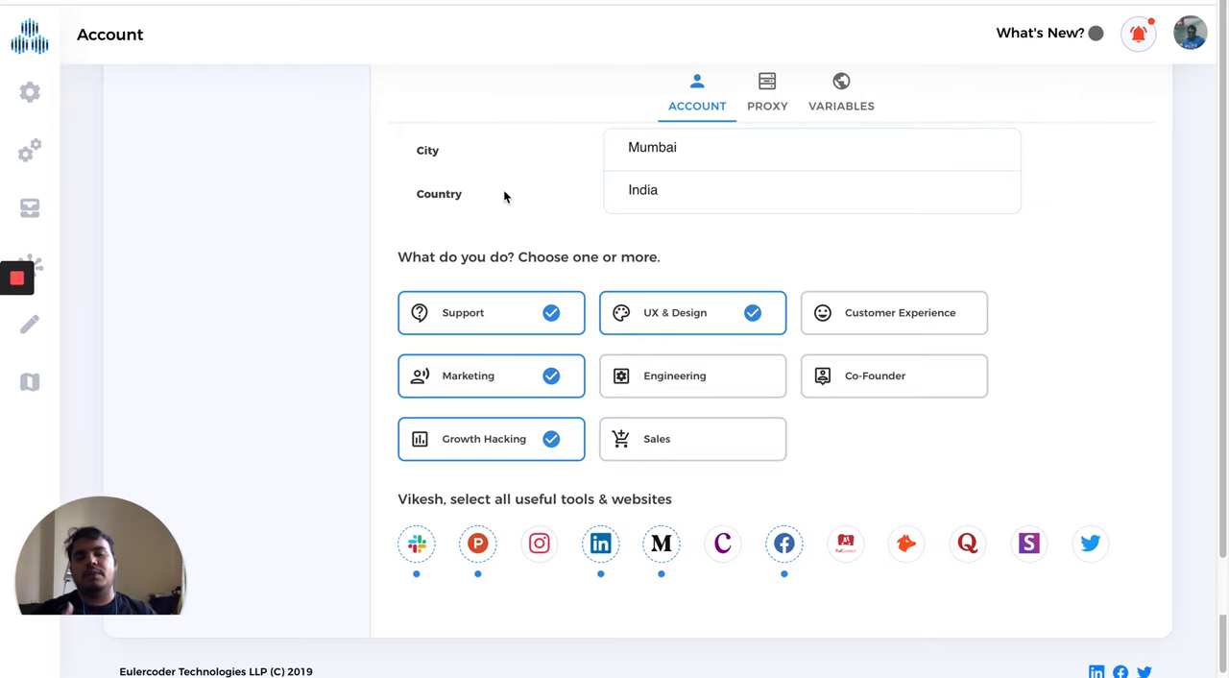
scroll("up", 3)
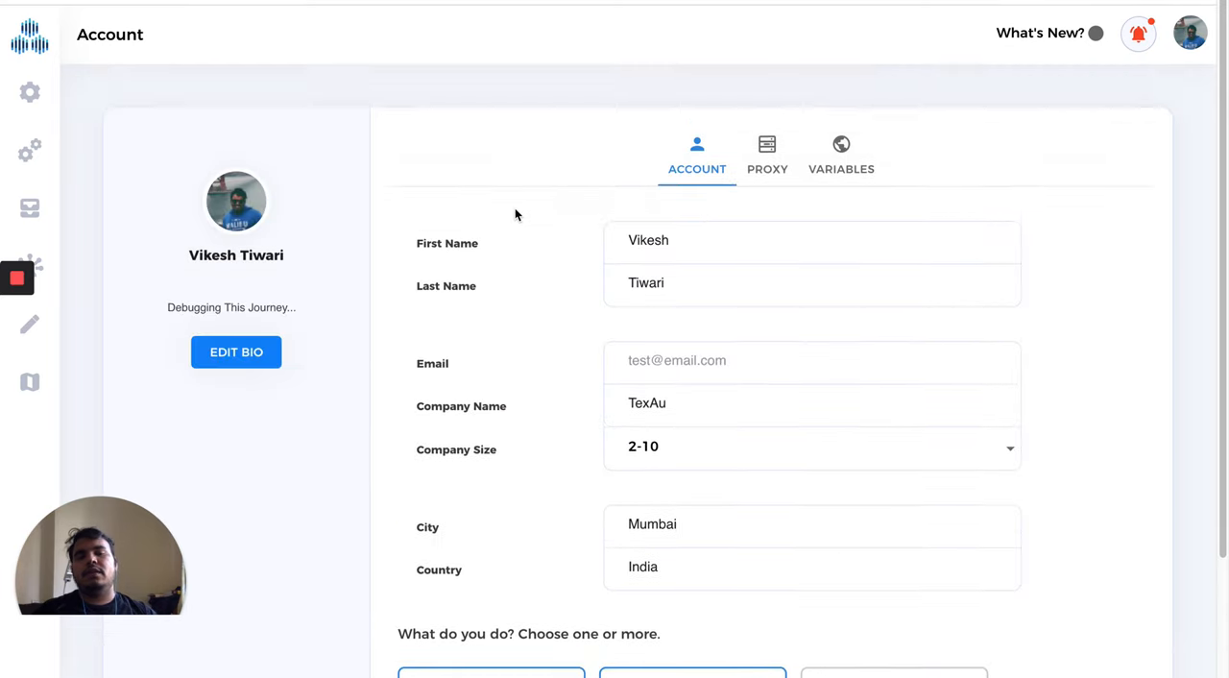
scroll("down", 3)
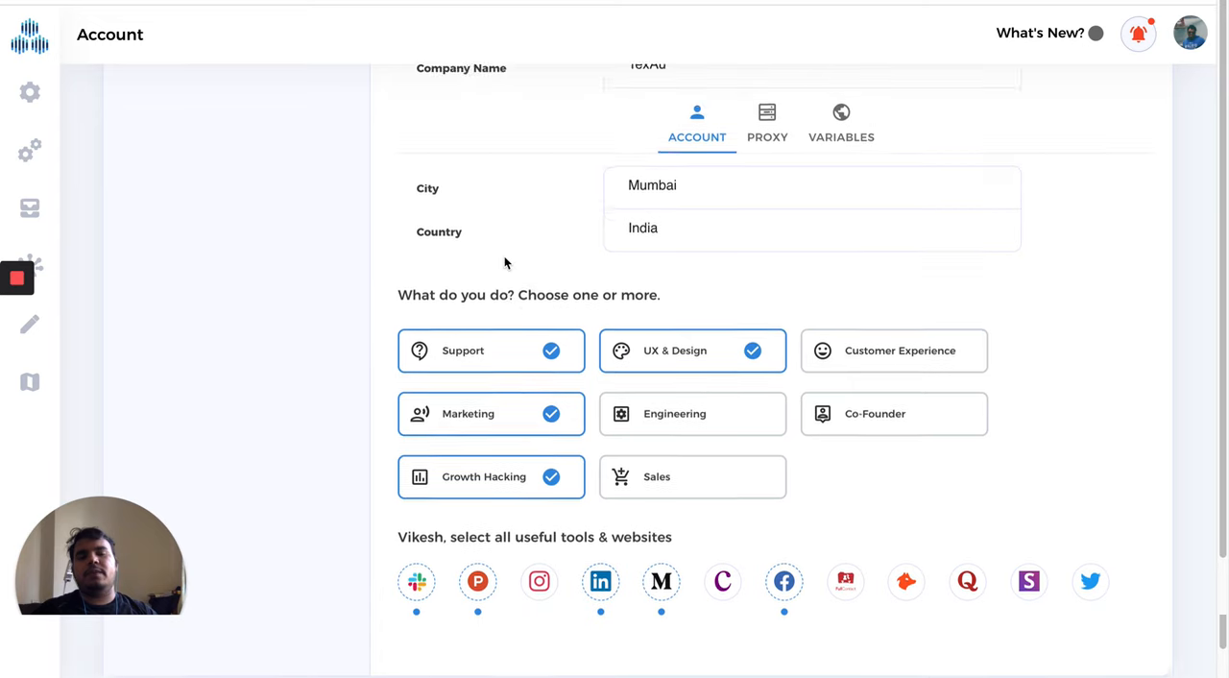
scroll("up", 3)
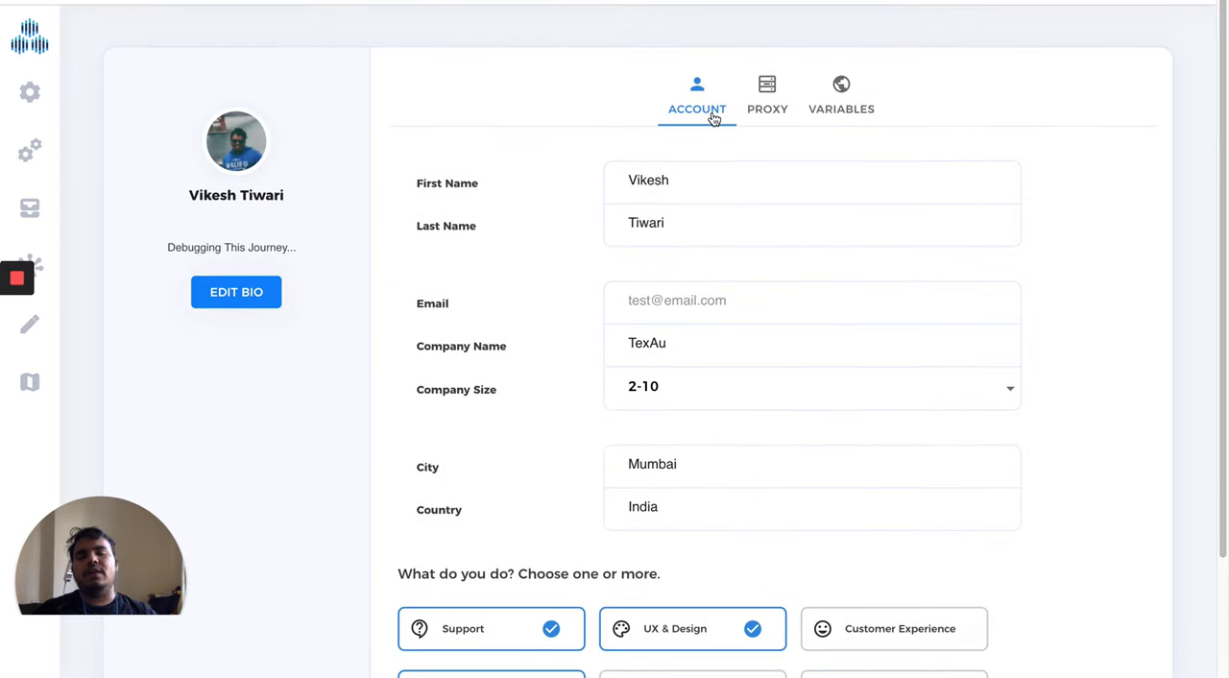
Show the Proxy settings with the luminati proxy, then open and cancel the new proxy form.
left_click(766, 91)
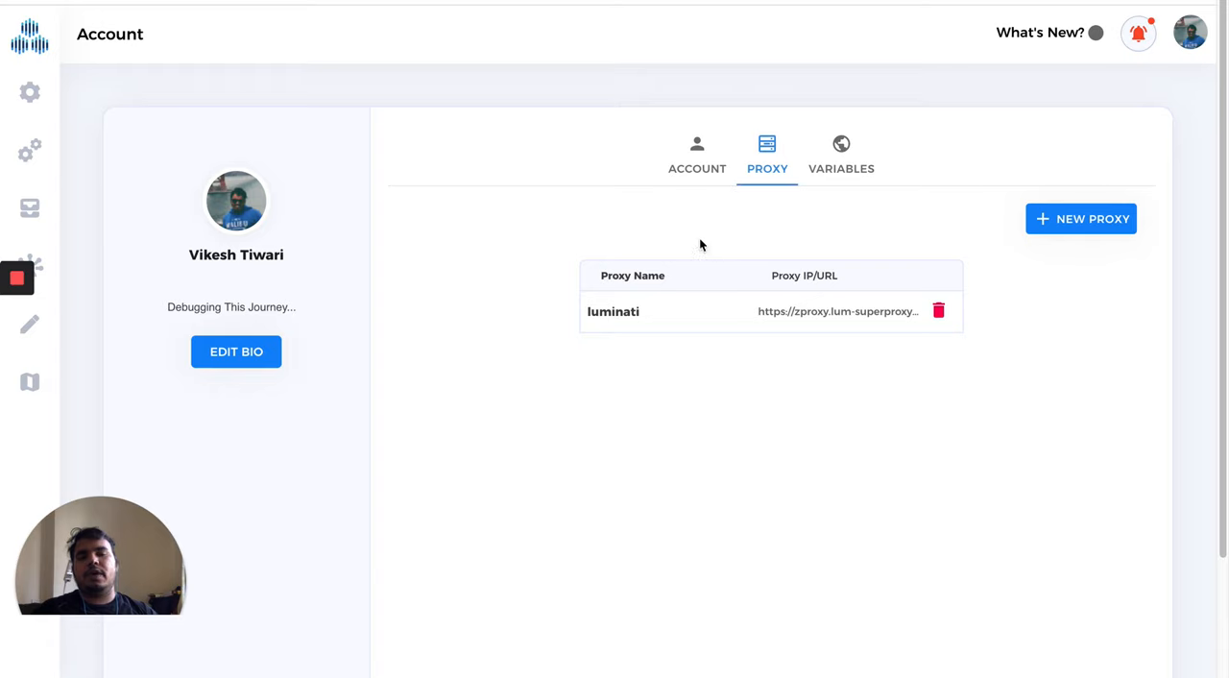
left_click(1079, 218)
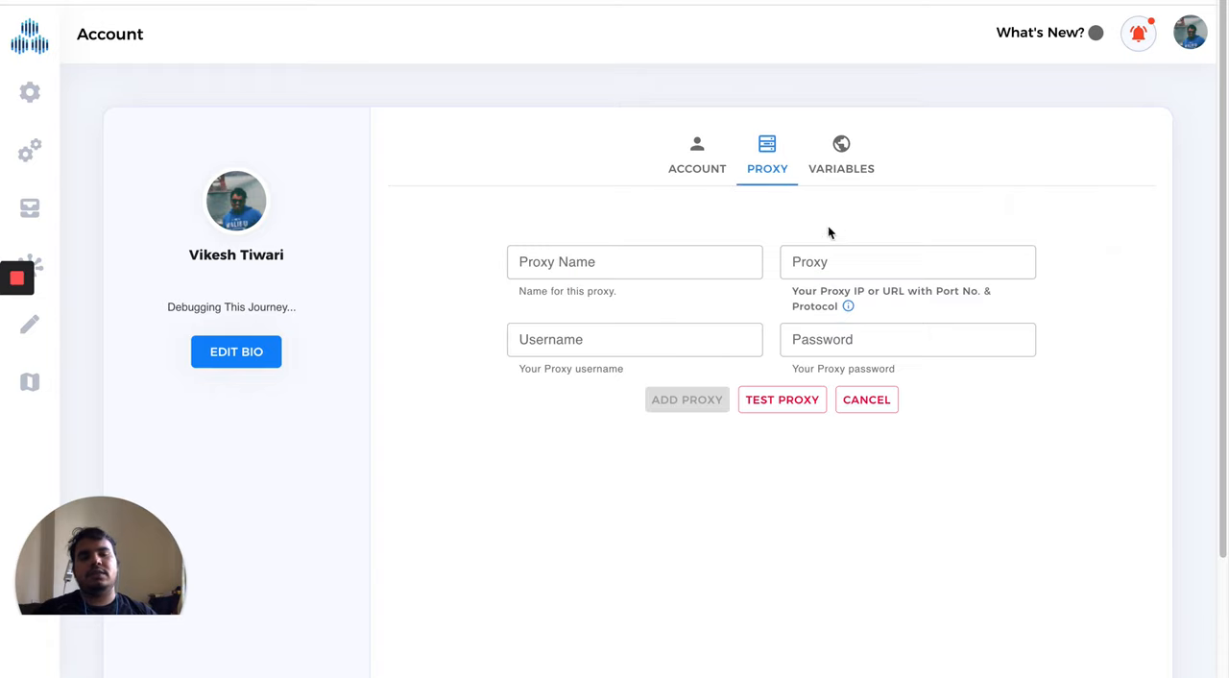
left_click(907, 339)
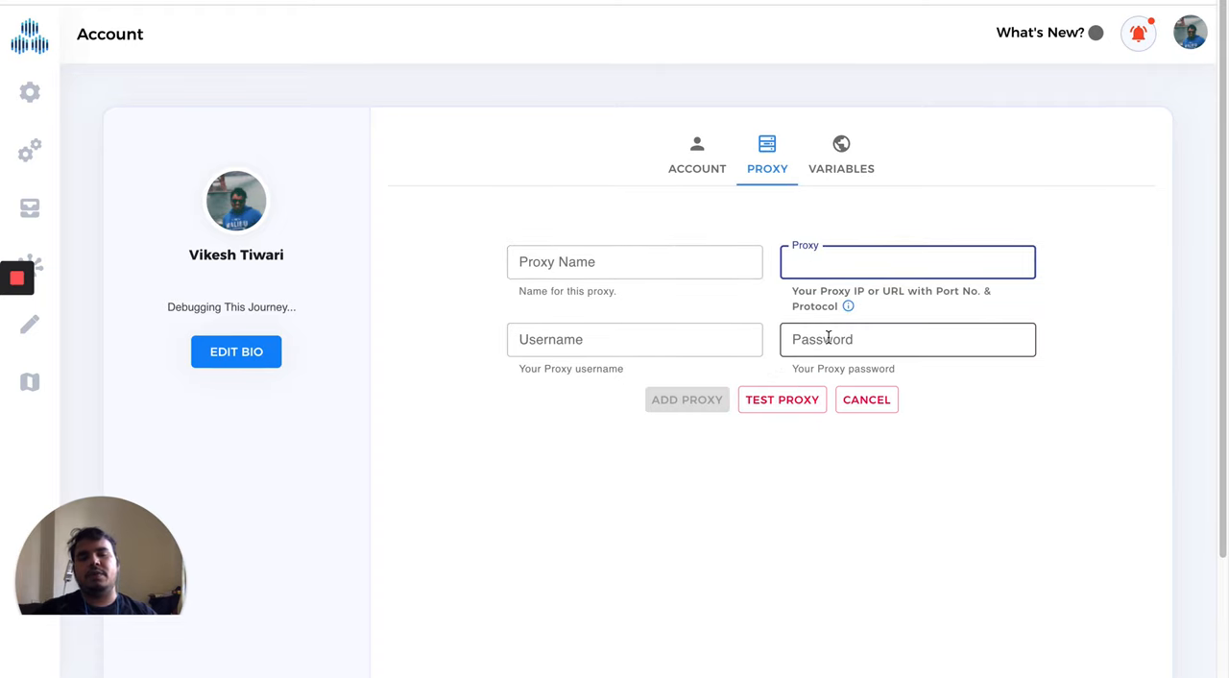
left_click(865, 400)
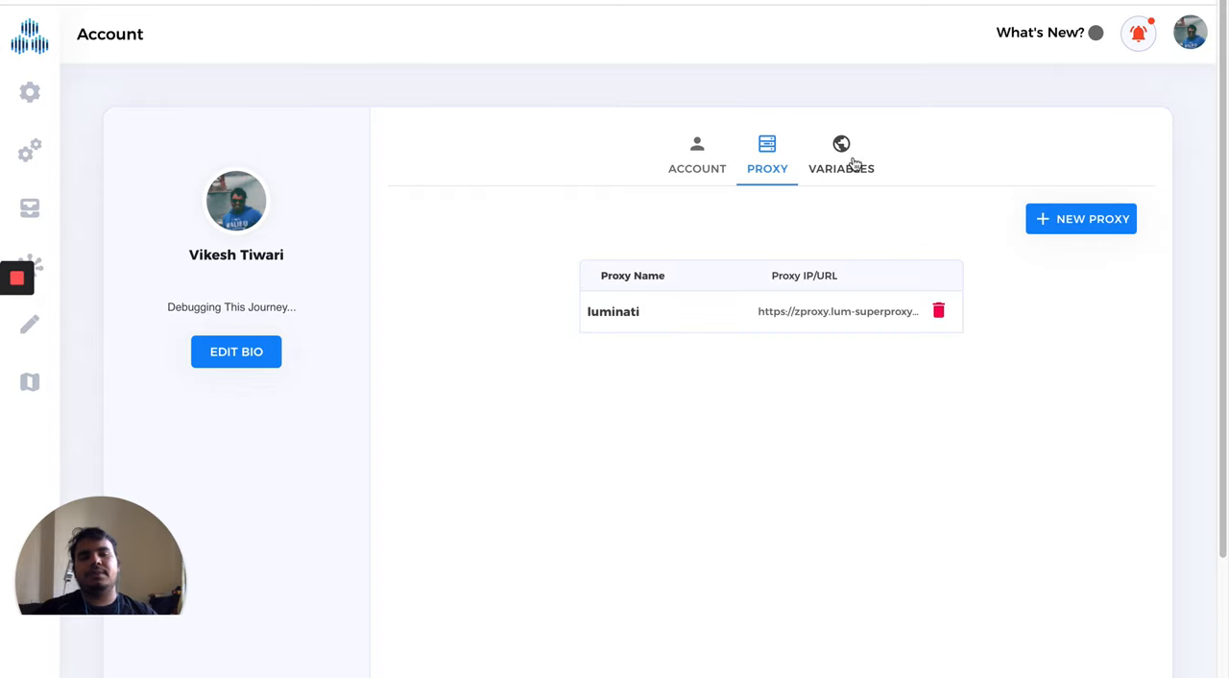
Show the Variables list, then open and cancel the new variable form.
left_click(841, 154)
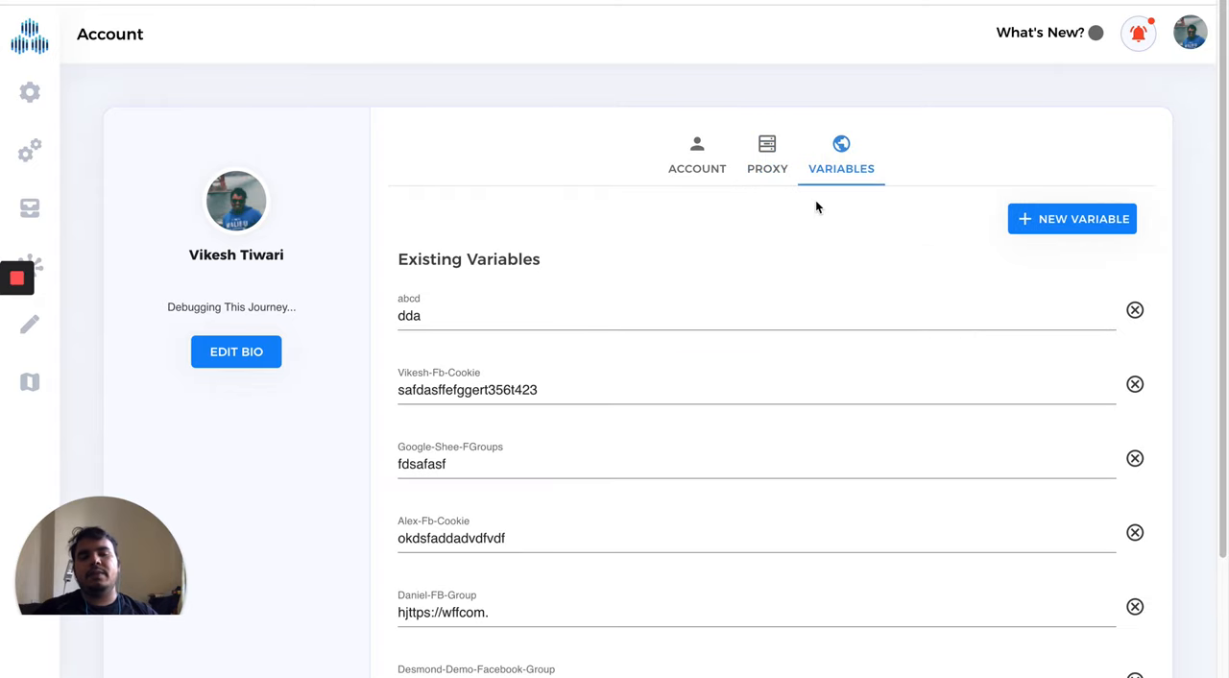
mouse_move(866, 220)
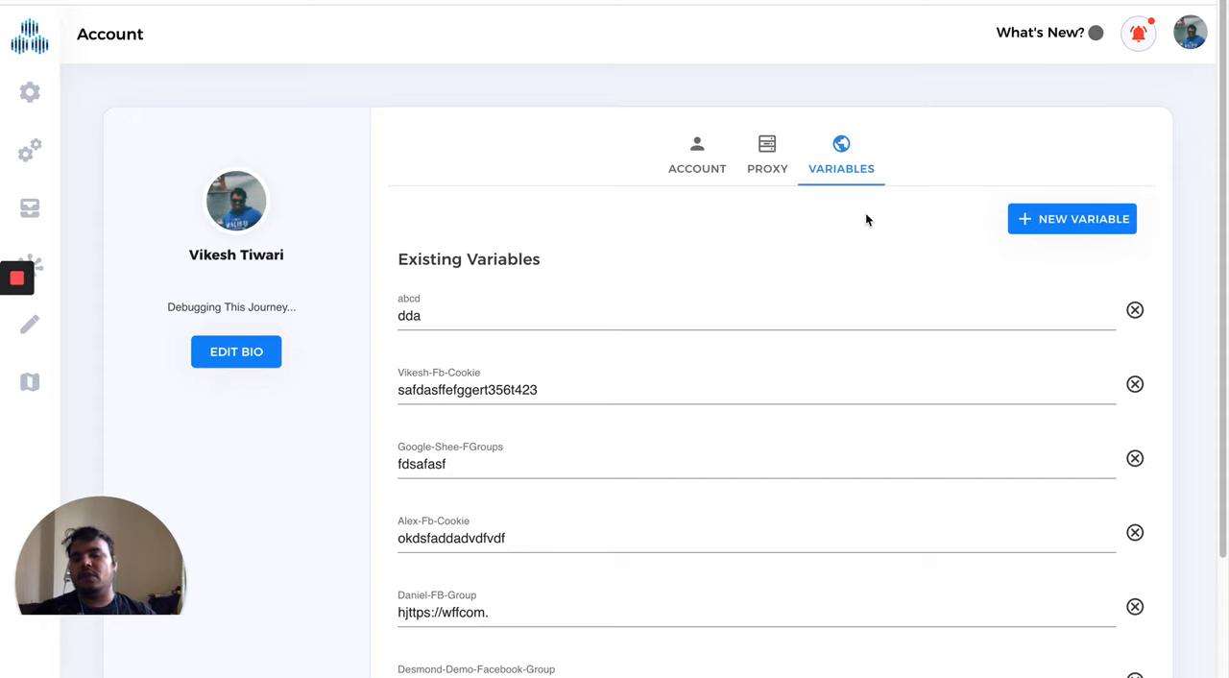
mouse_move(1020, 221)
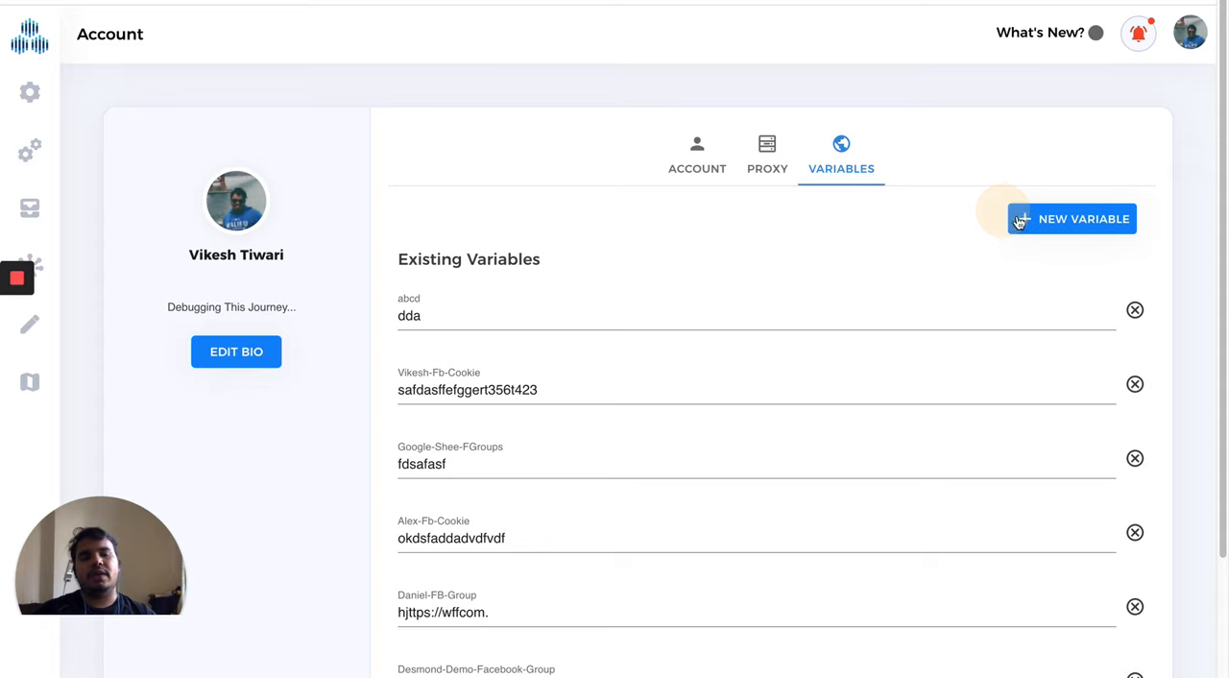
left_click(1072, 218)
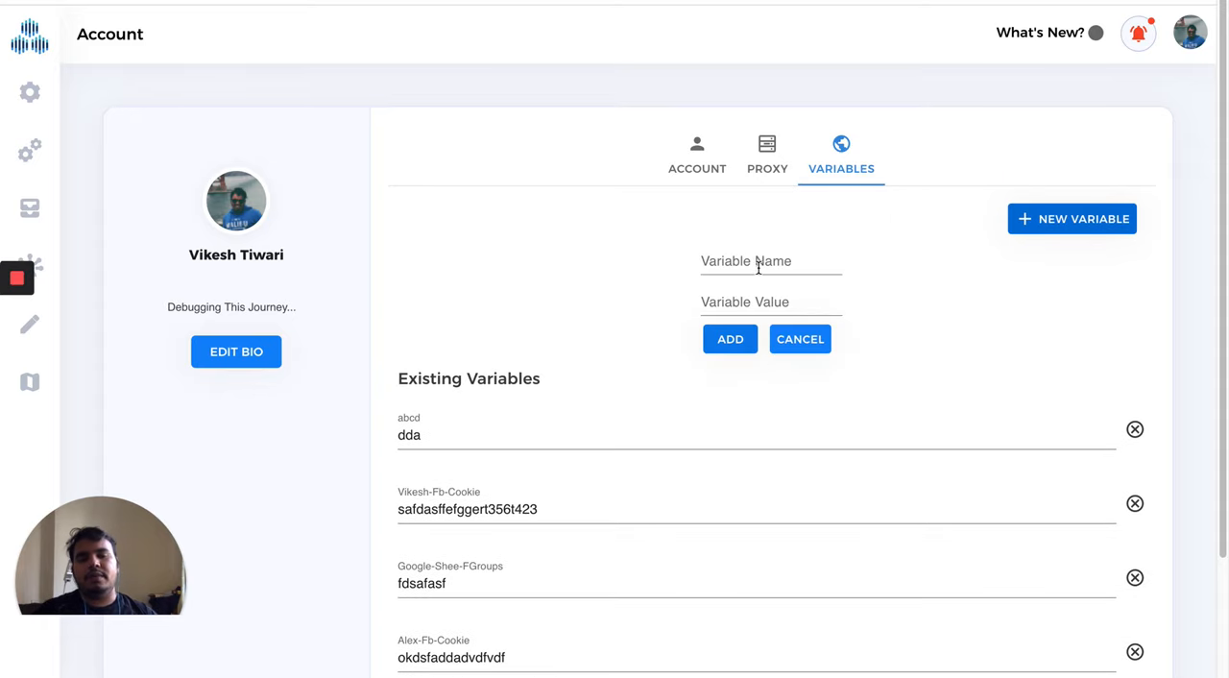
left_click(800, 338)
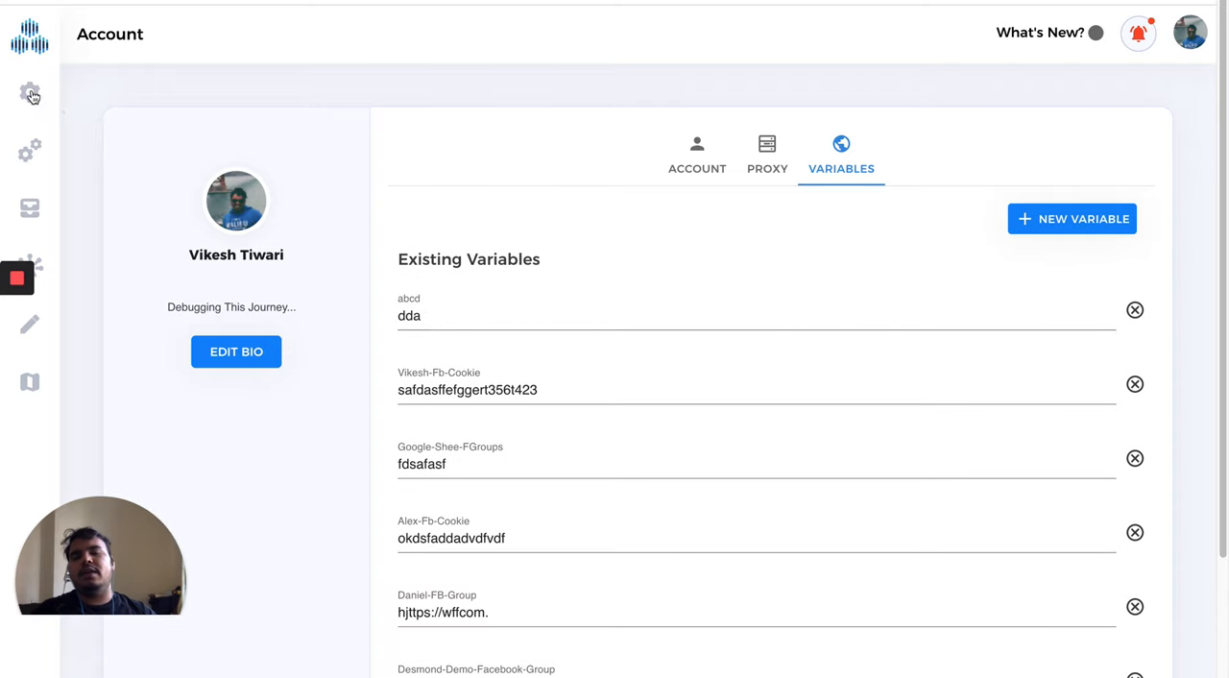
Briefly visit Account settings, then return to Automation and scroll the spices catalogue.
left_click(30, 93)
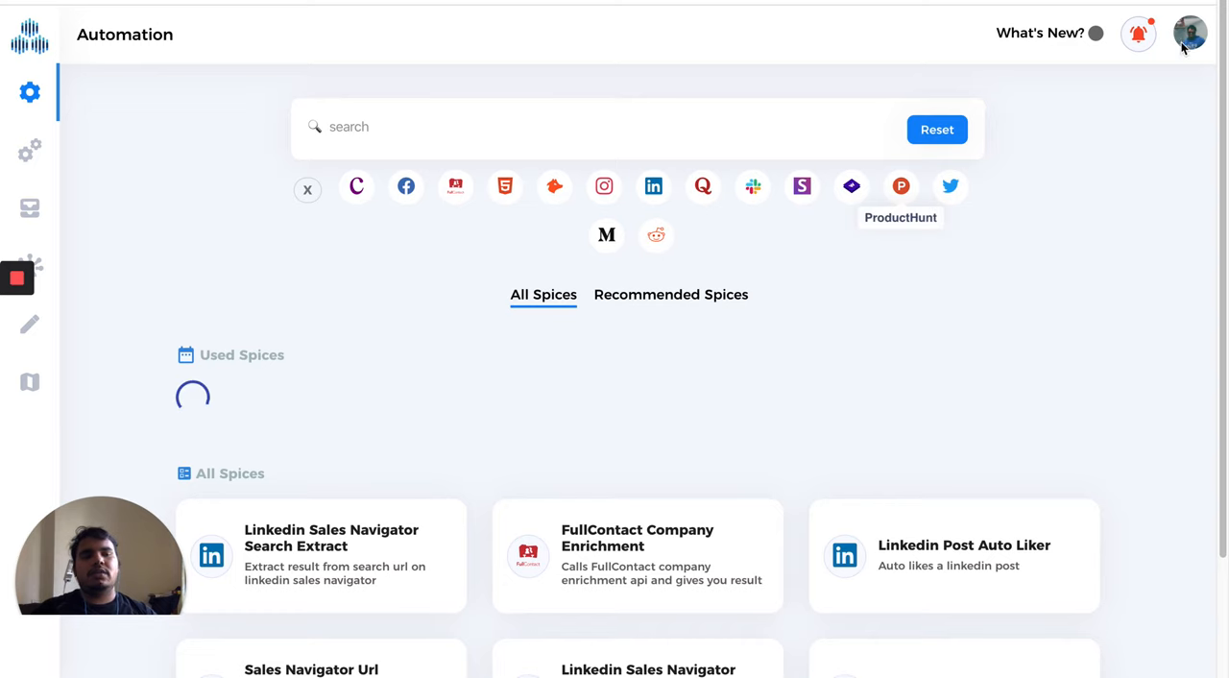
left_click(1189, 33)
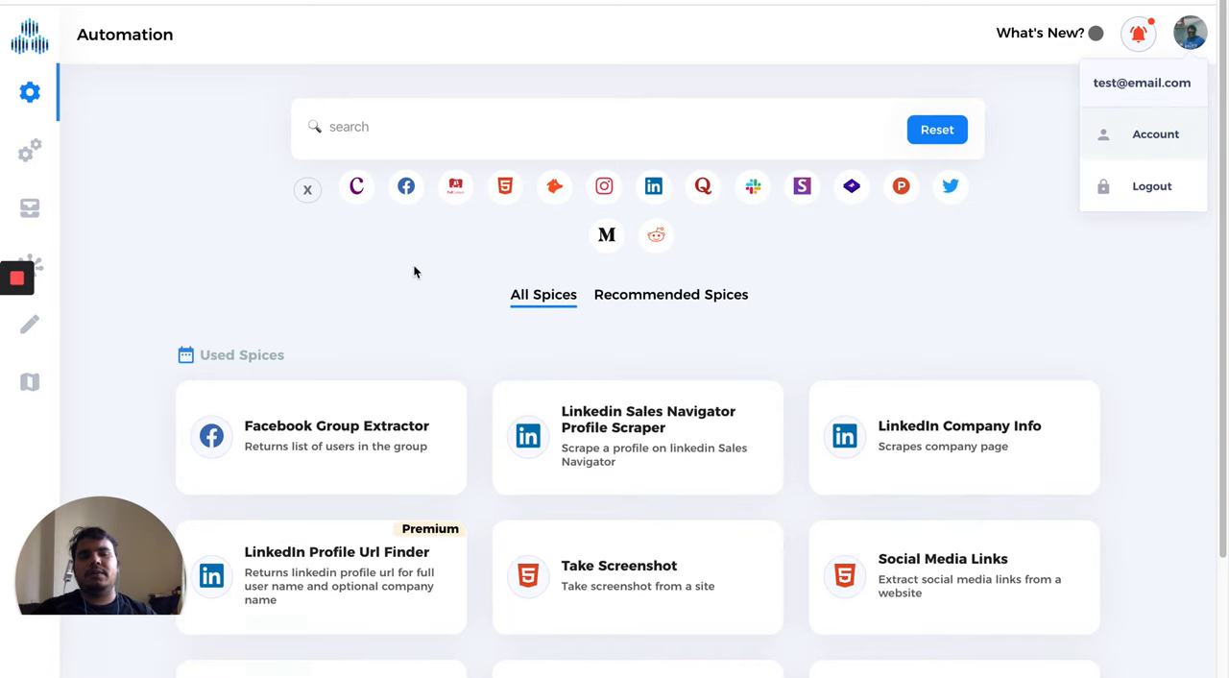
left_click(1155, 134)
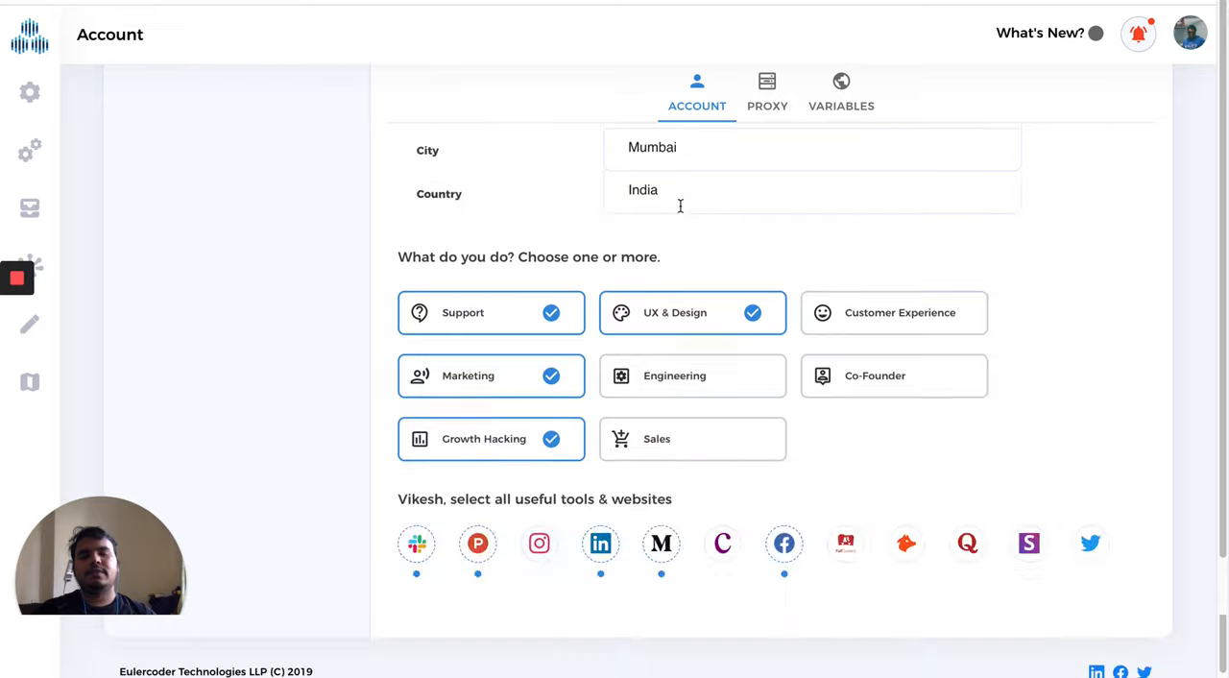
left_click(29, 93)
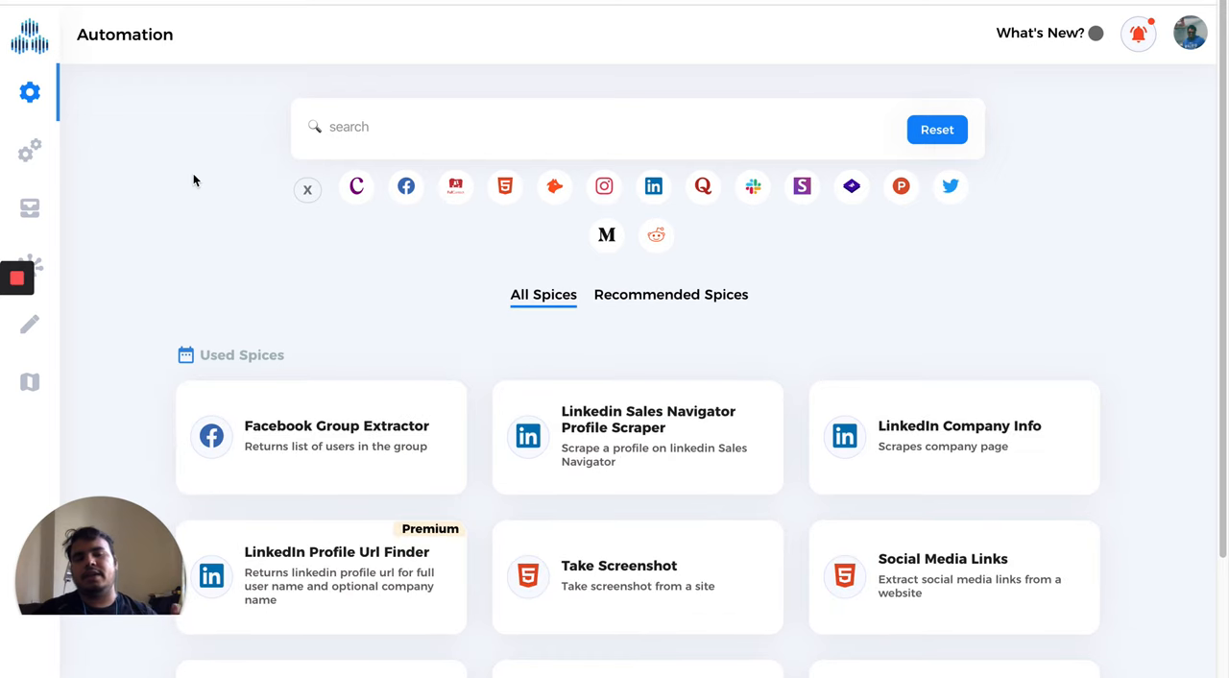
scroll("down", 3)
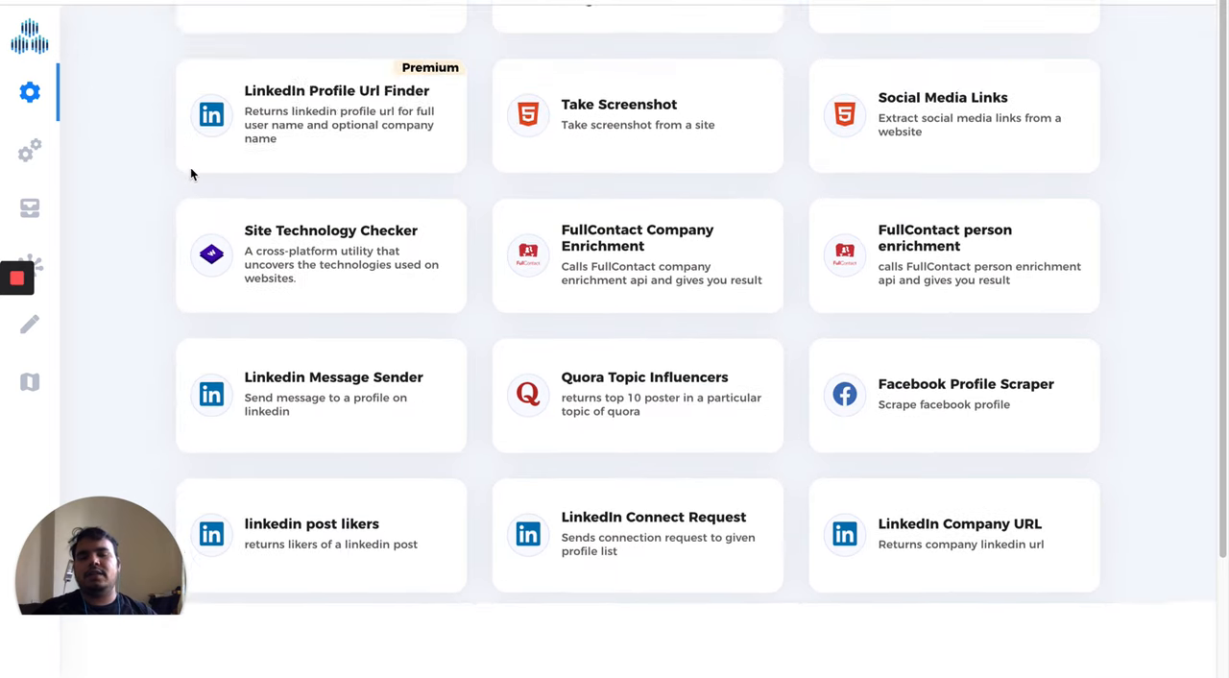
scroll("down", 3)
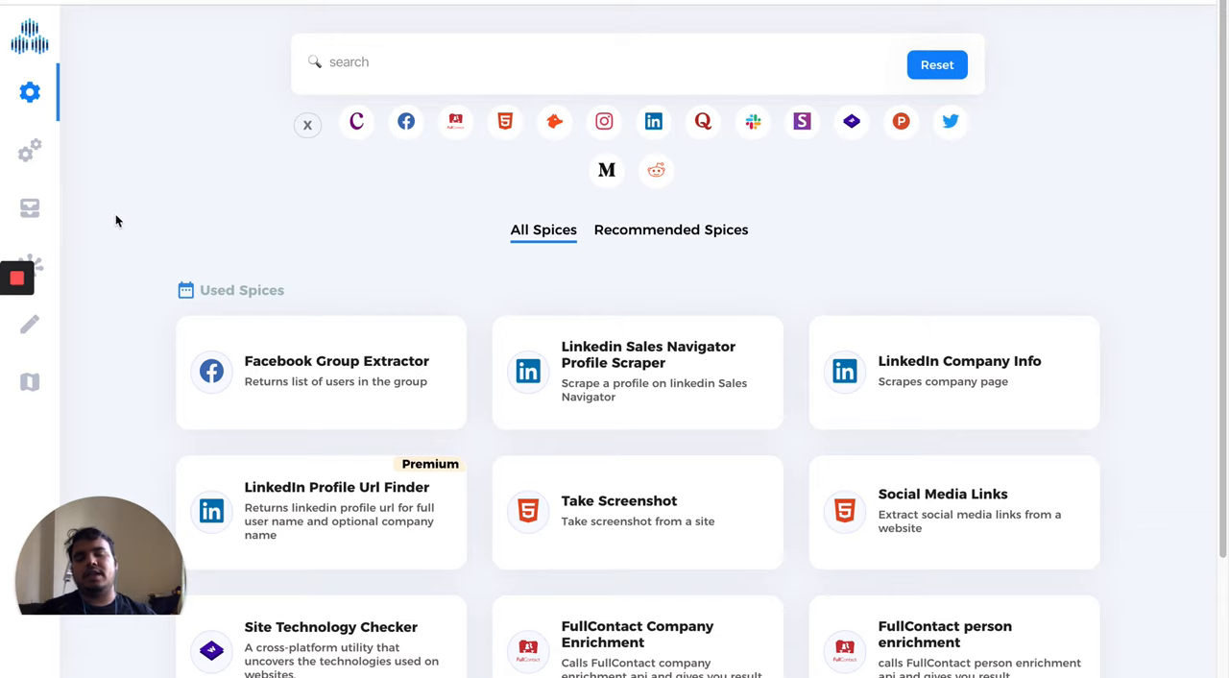
mouse_move(161, 246)
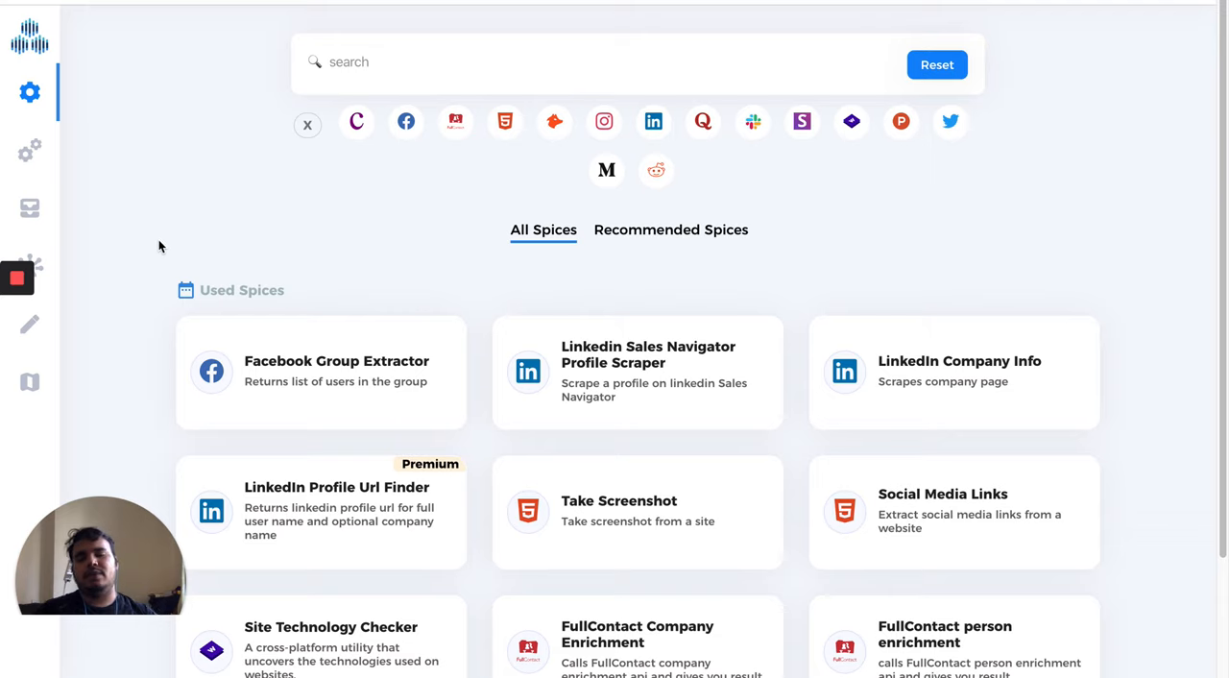